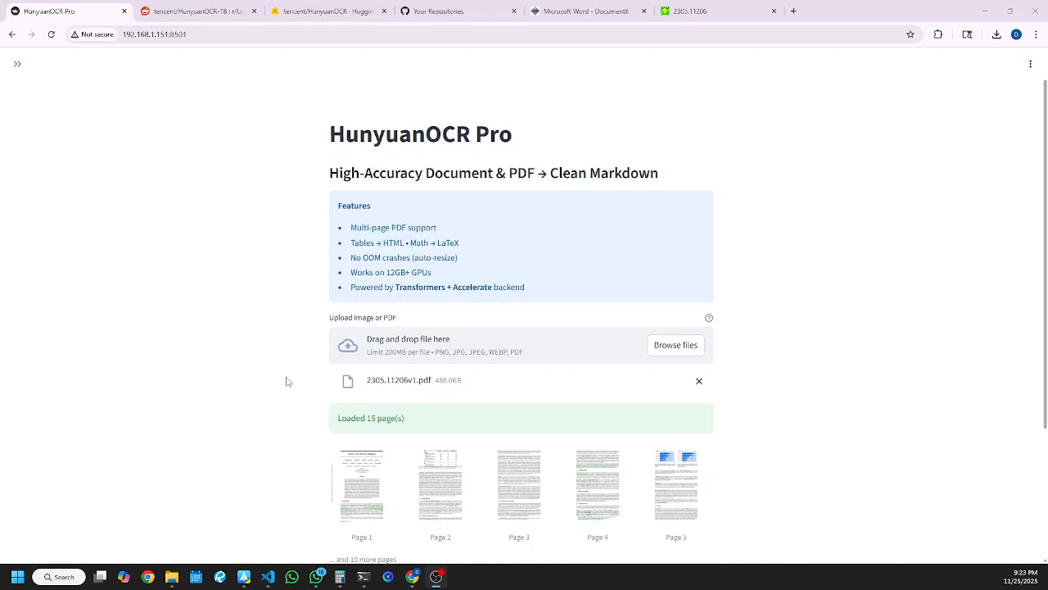
{"action": "mouse_move", "coordinate": [246, 373]}
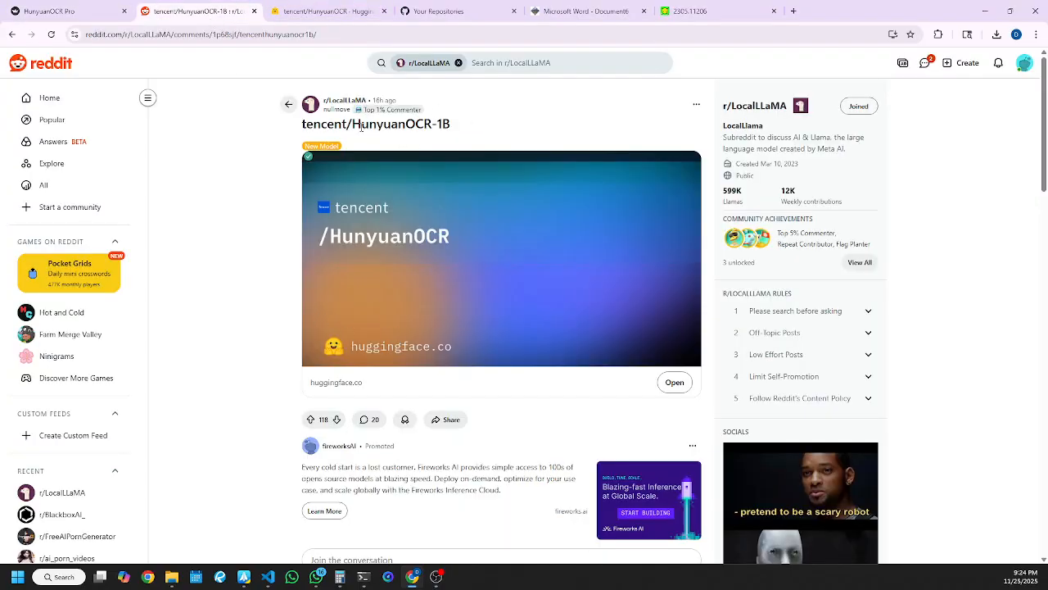
{"action": "mouse_move", "coordinate": [454, 142]}
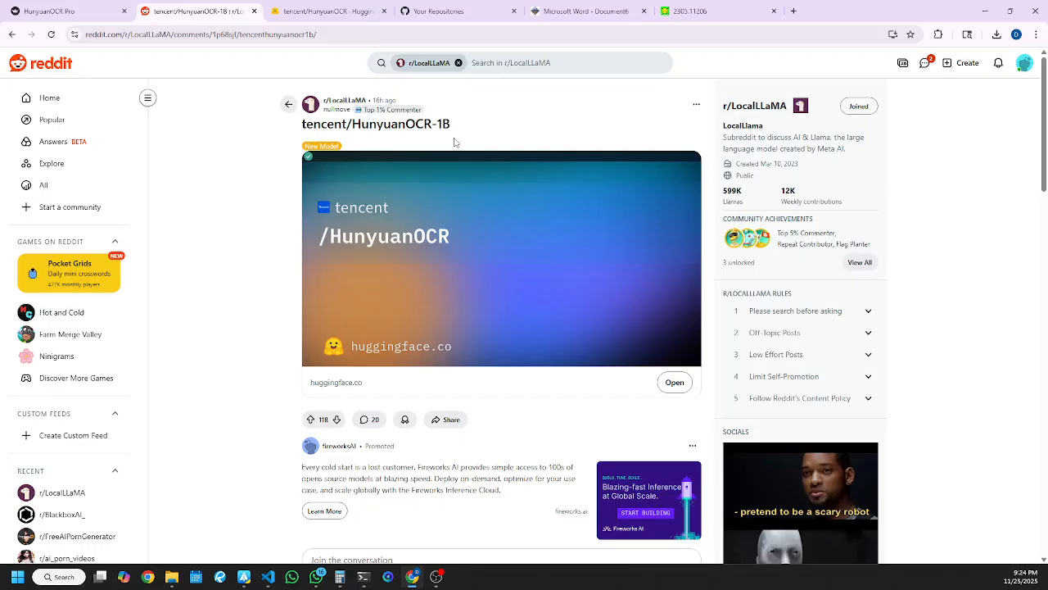
Step: Scroll down to Run OCR → Markdown and remove the uploaded arXiv PDF from the uploader
{"action": "double_click", "coordinate": [444, 124]}
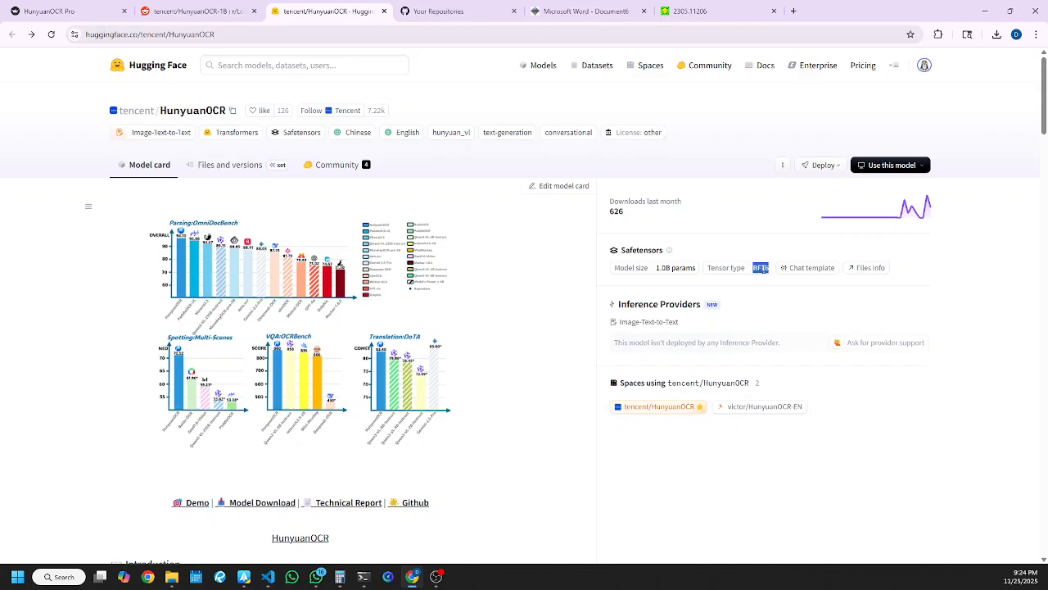
{"action": "mouse_move", "coordinate": [729, 268]}
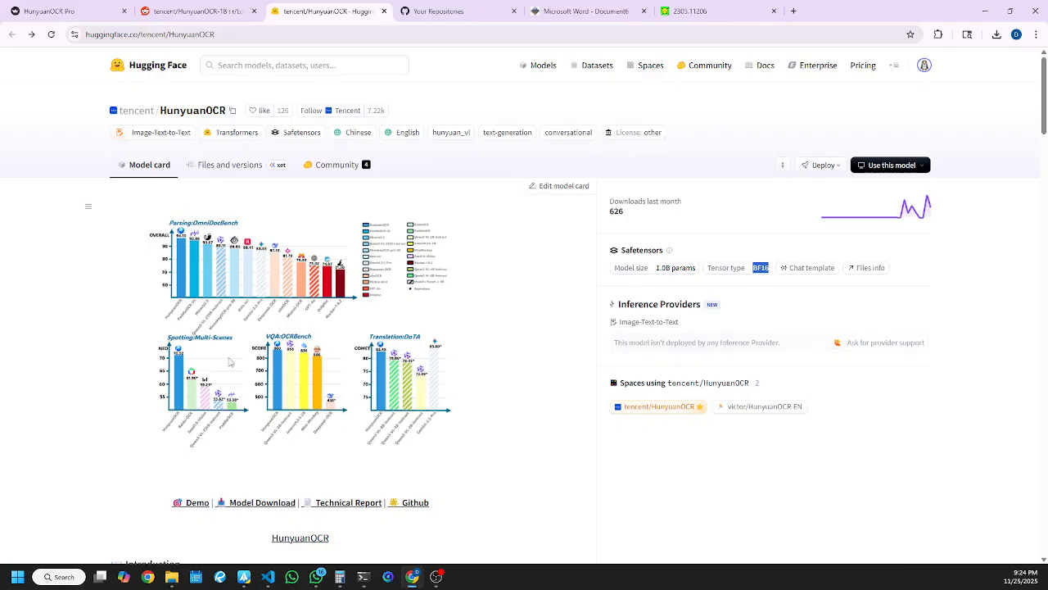
{"action": "scroll", "scroll_direction": "down", "scroll_amount": 3}
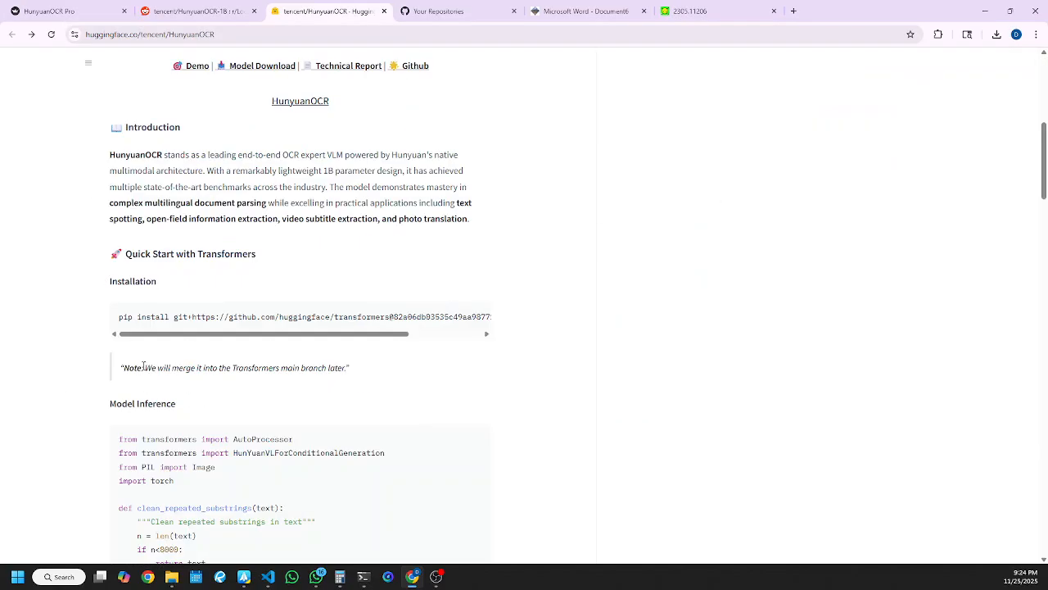
{"action": "scroll", "scroll_direction": "down", "scroll_amount": 3}
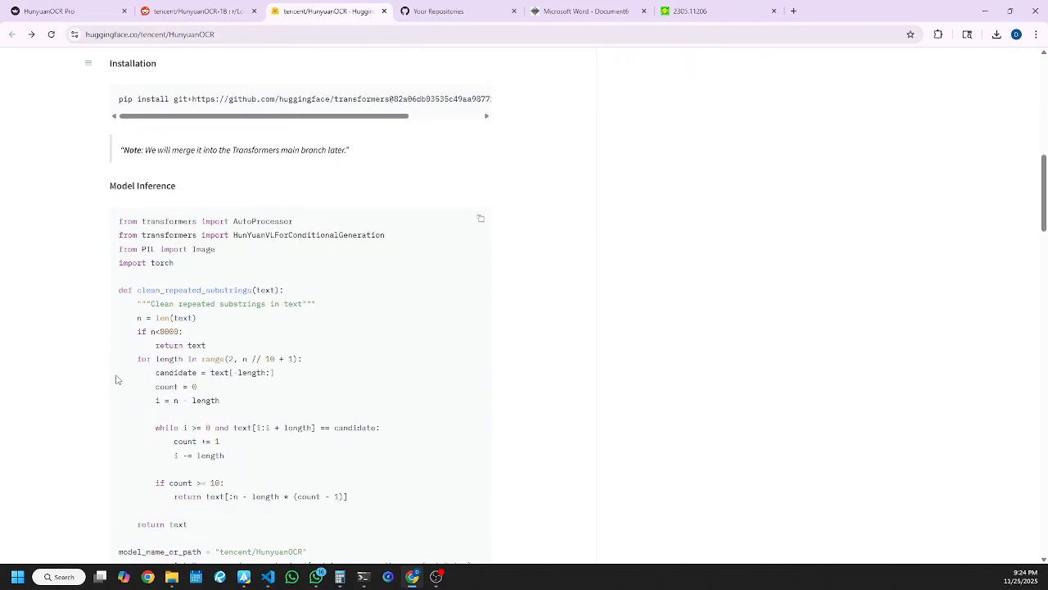
{"action": "scroll", "scroll_direction": "down", "scroll_amount": 3}
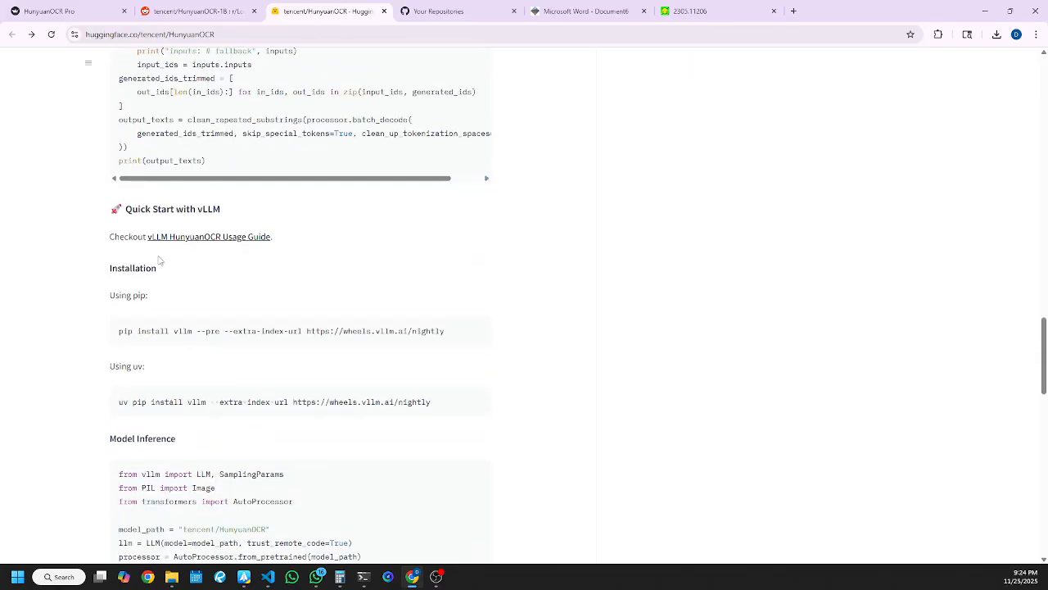
{"action": "mouse_move", "coordinate": [196, 247]}
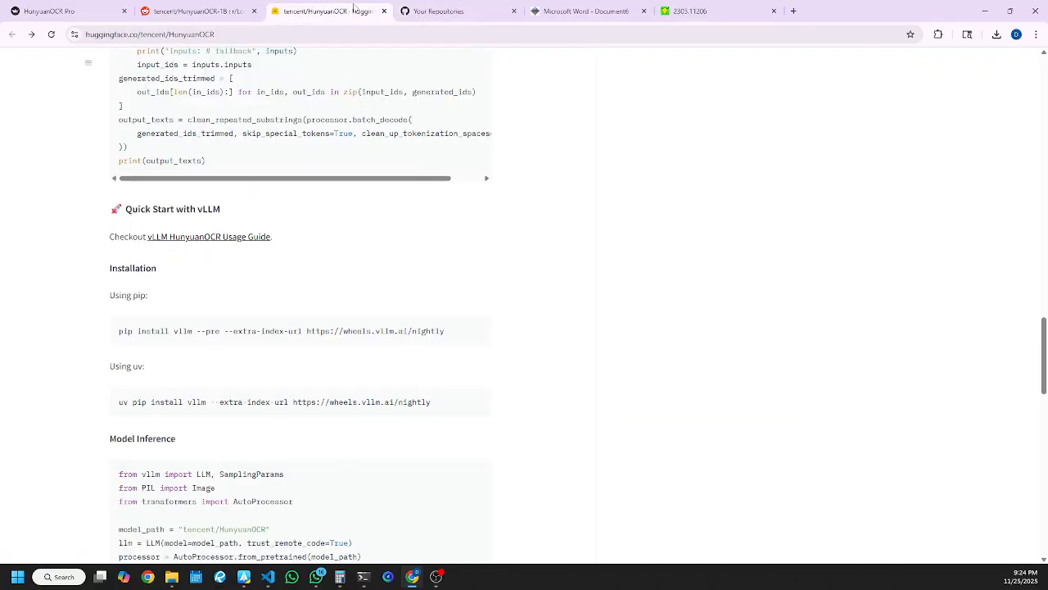
{"action": "left_click", "coordinate": [208, 236]}
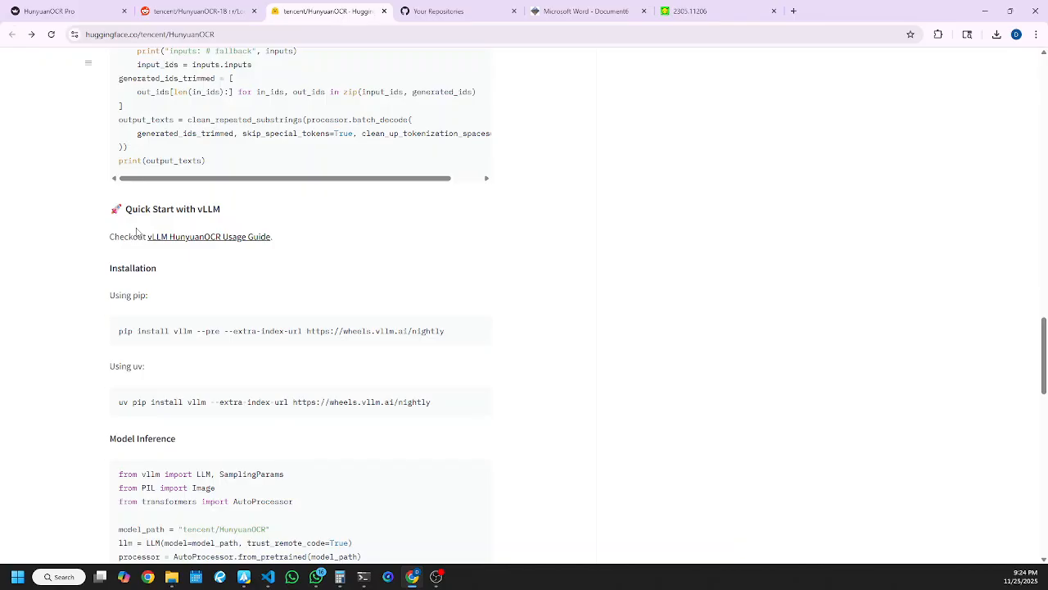
{"action": "mouse_move", "coordinate": [101, 285]}
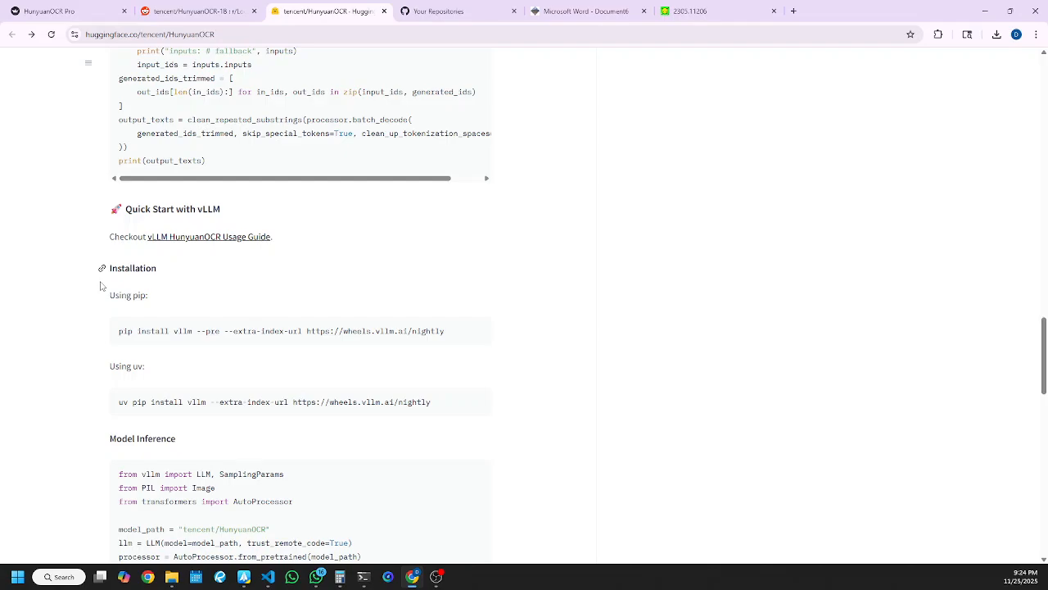
{"action": "scroll", "scroll_direction": "down", "scroll_amount": 3}
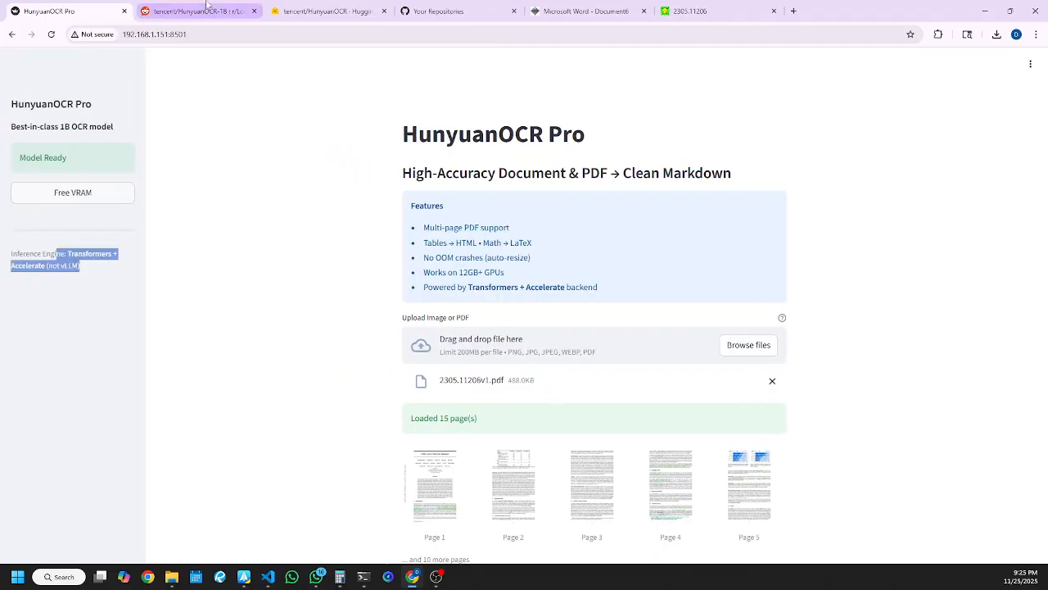
{"action": "left_click", "coordinate": [196, 12]}
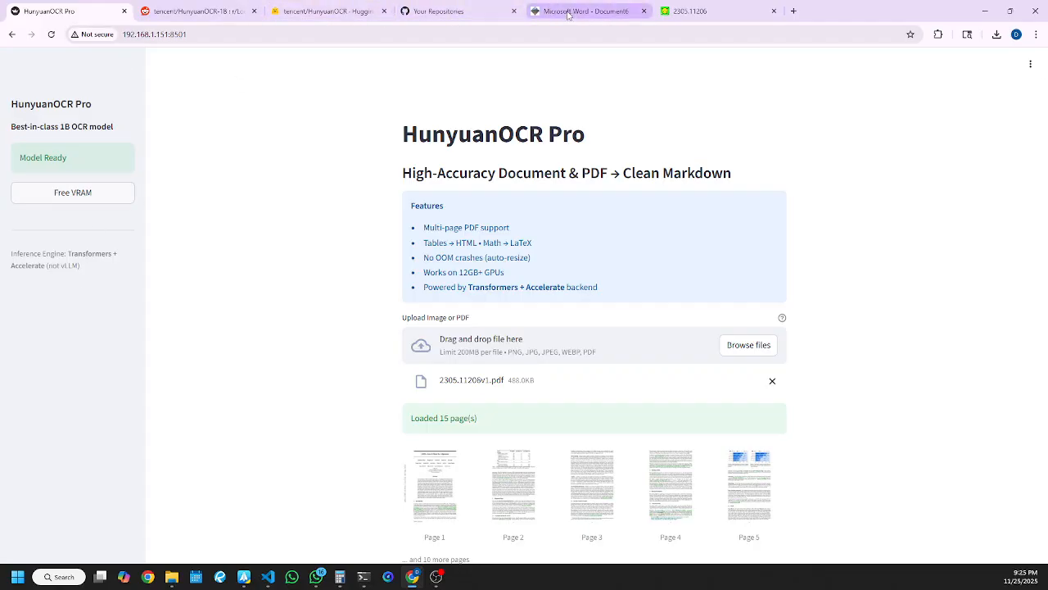
{"action": "mouse_move", "coordinate": [566, 16]}
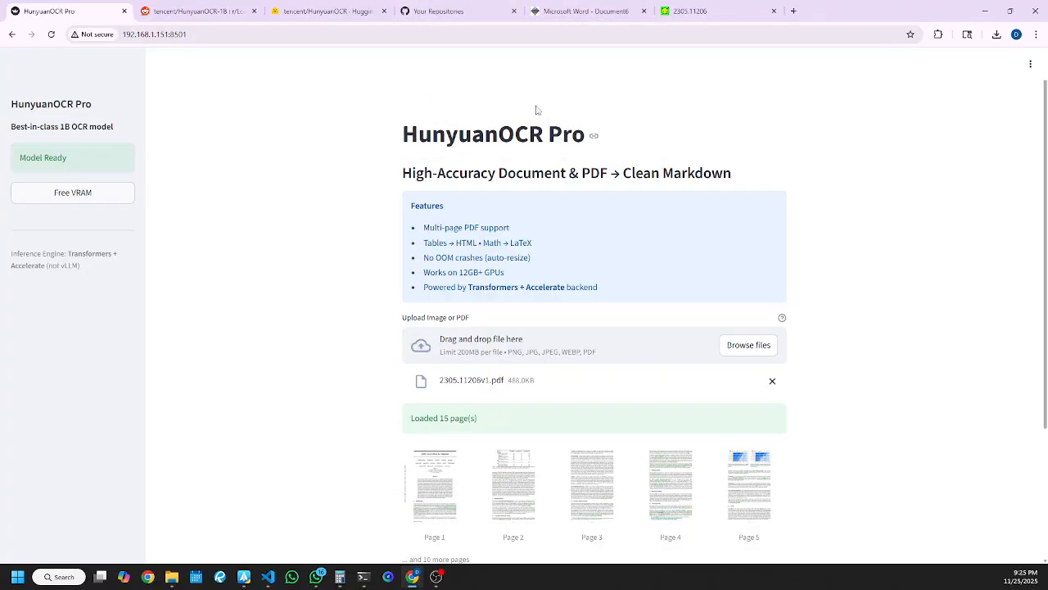
{"action": "double_click", "coordinate": [493, 134]}
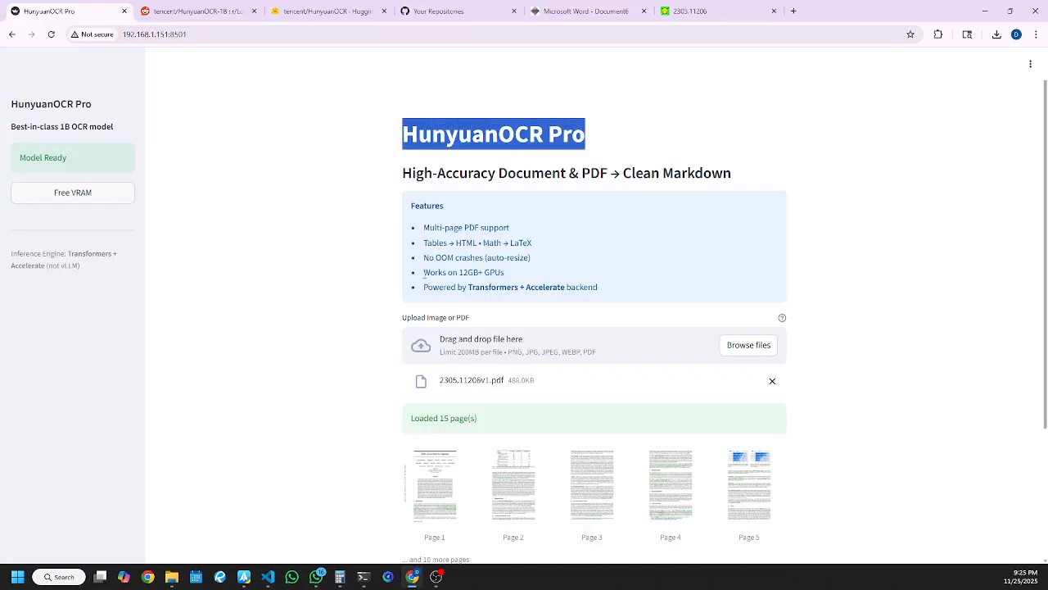
{"action": "scroll", "scroll_direction": "down", "scroll_amount": 3}
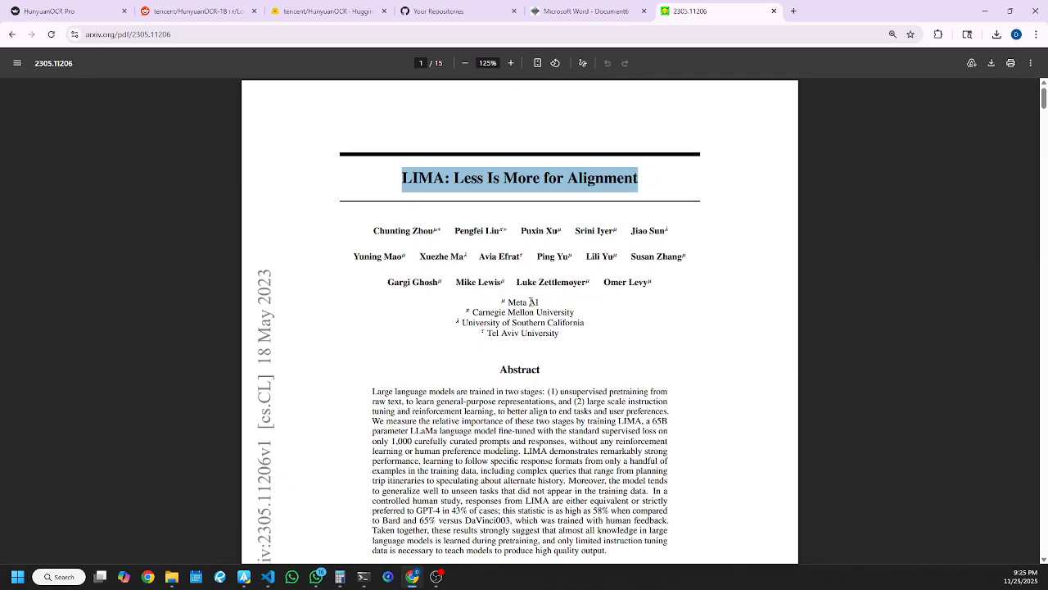
{"action": "scroll", "scroll_direction": "down", "scroll_amount": 3}
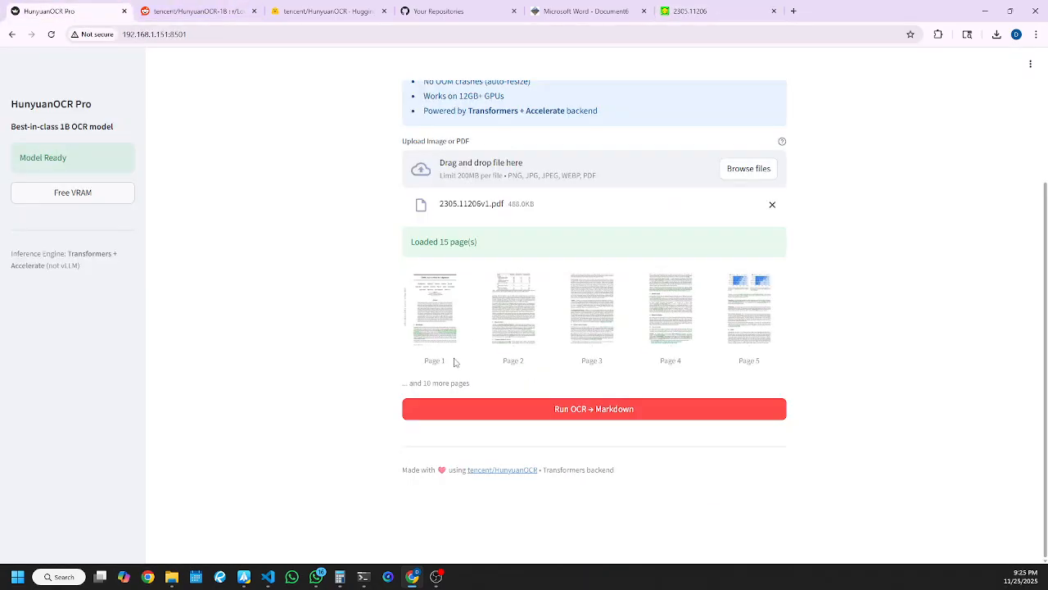
{"action": "mouse_move", "coordinate": [434, 268]}
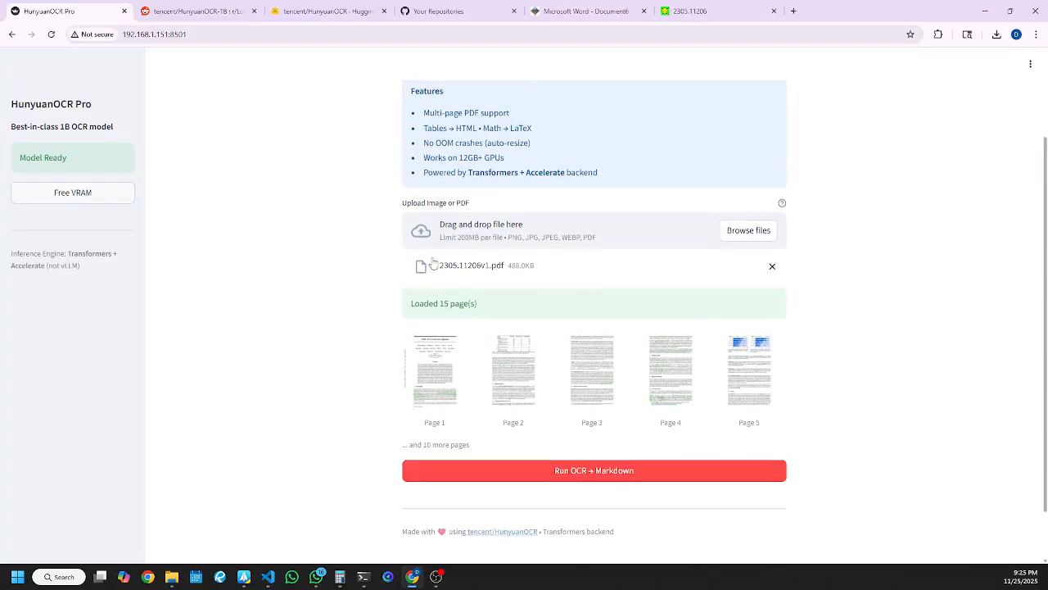
{"action": "scroll", "scroll_direction": "down", "scroll_amount": 3}
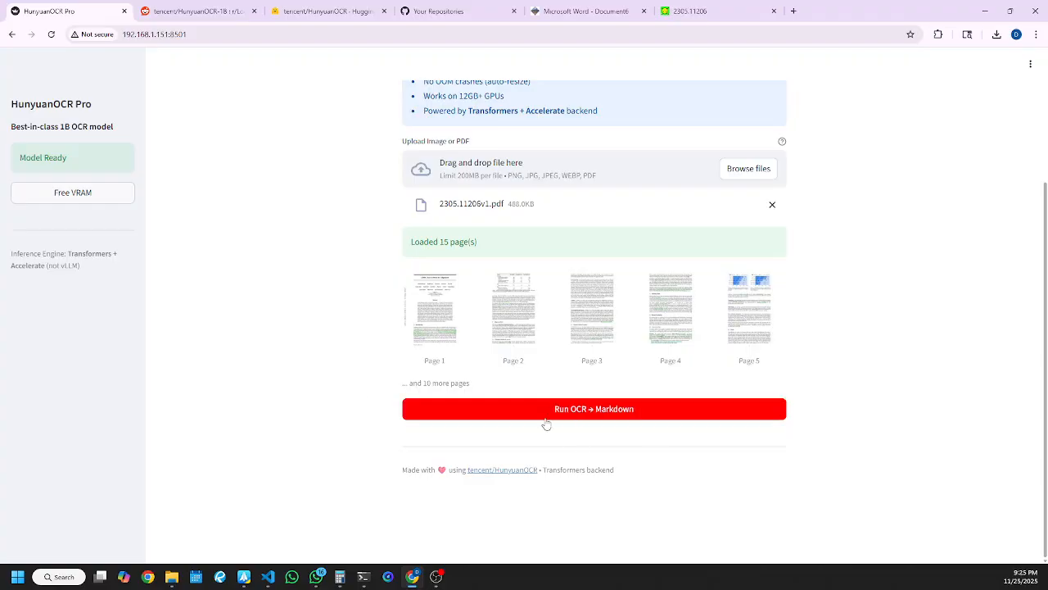
{"action": "mouse_move", "coordinate": [478, 412]}
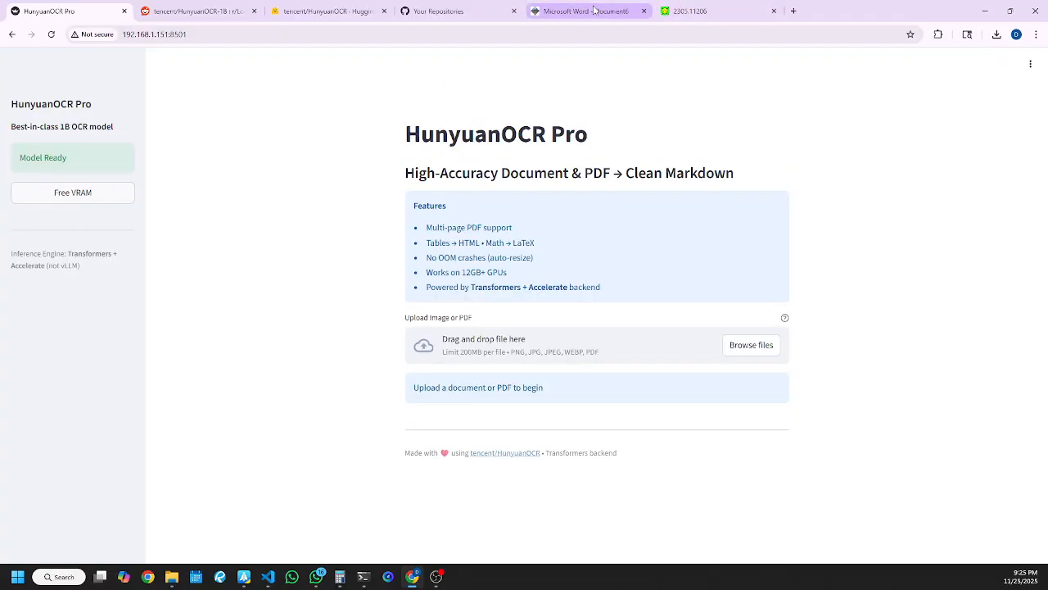
{"action": "left_click", "coordinate": [585, 12]}
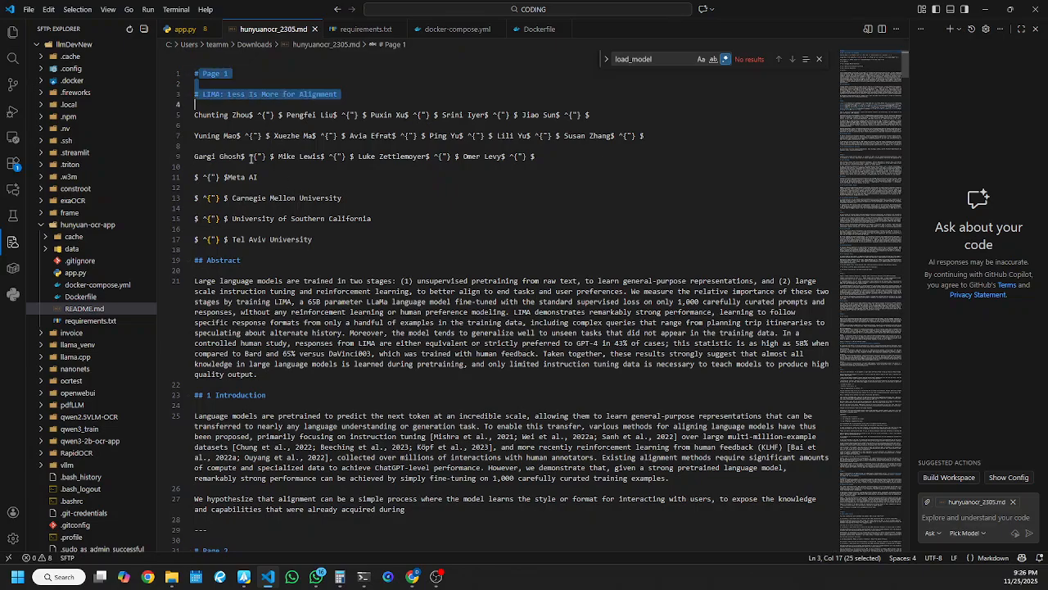
{"action": "scroll", "scroll_direction": "down", "scroll_amount": 3}
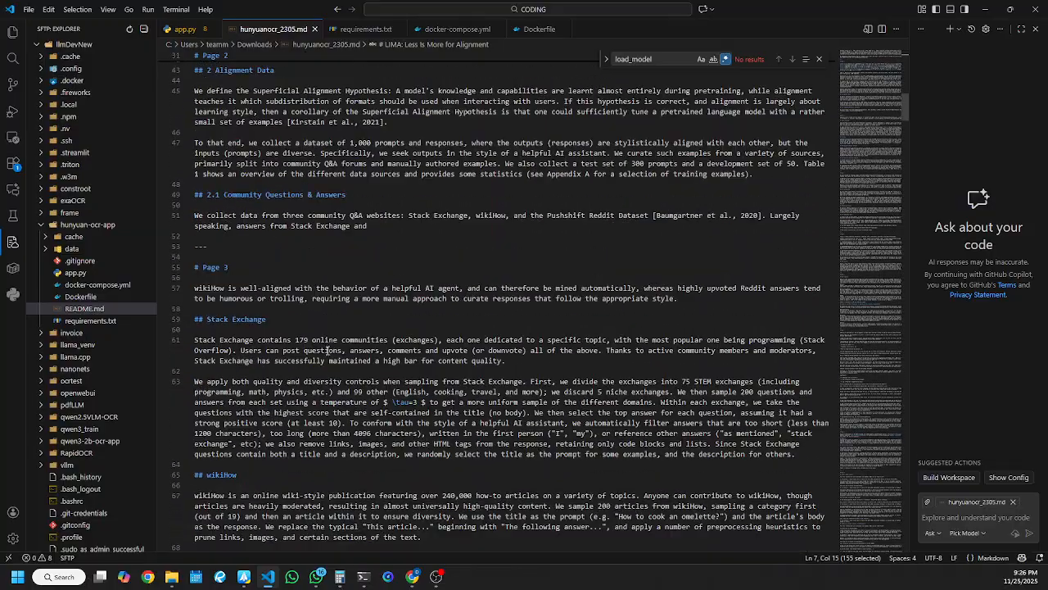
{"action": "scroll", "scroll_direction": "down", "scroll_amount": 3}
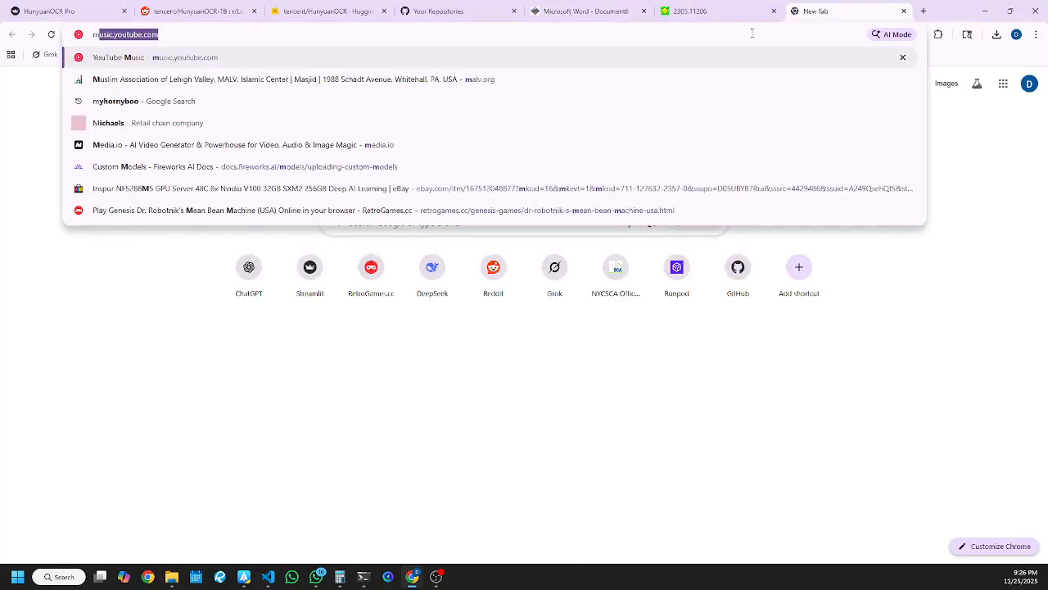
Step: Render the LIMA paper Markdown on markdownlivepreview.com and scroll the preview through Figure 13
{"action": "type", "text": "markdown p"}
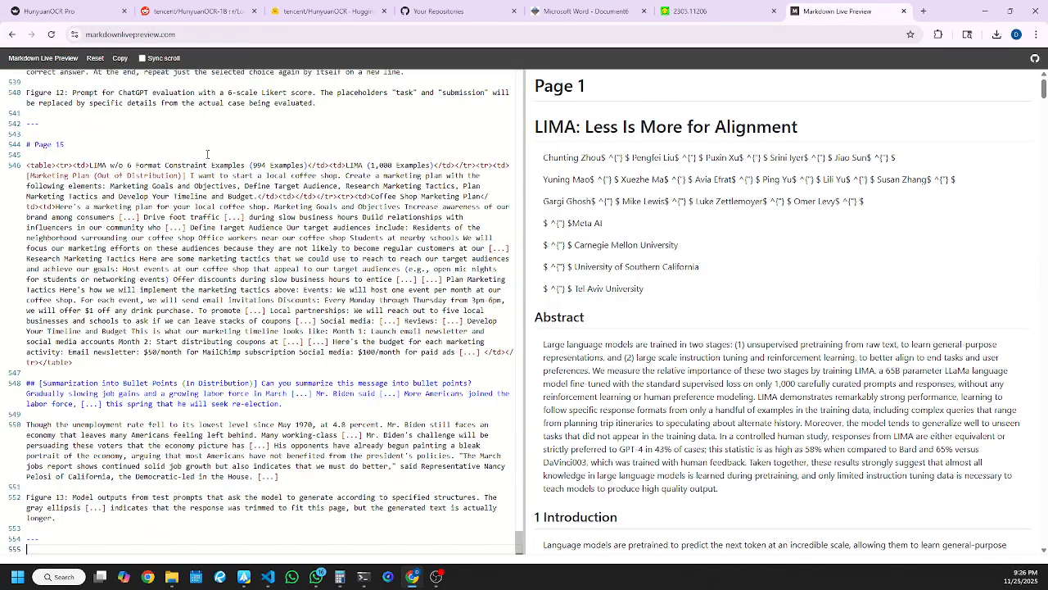
{"action": "scroll", "scroll_direction": "down", "scroll_amount": 3}
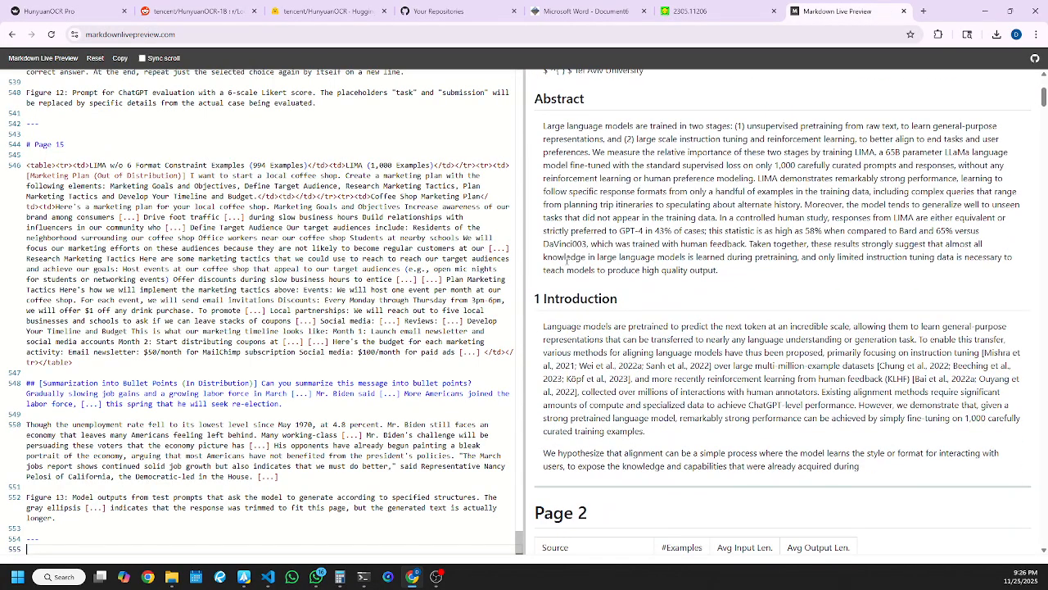
{"action": "scroll", "scroll_direction": "down", "scroll_amount": 3}
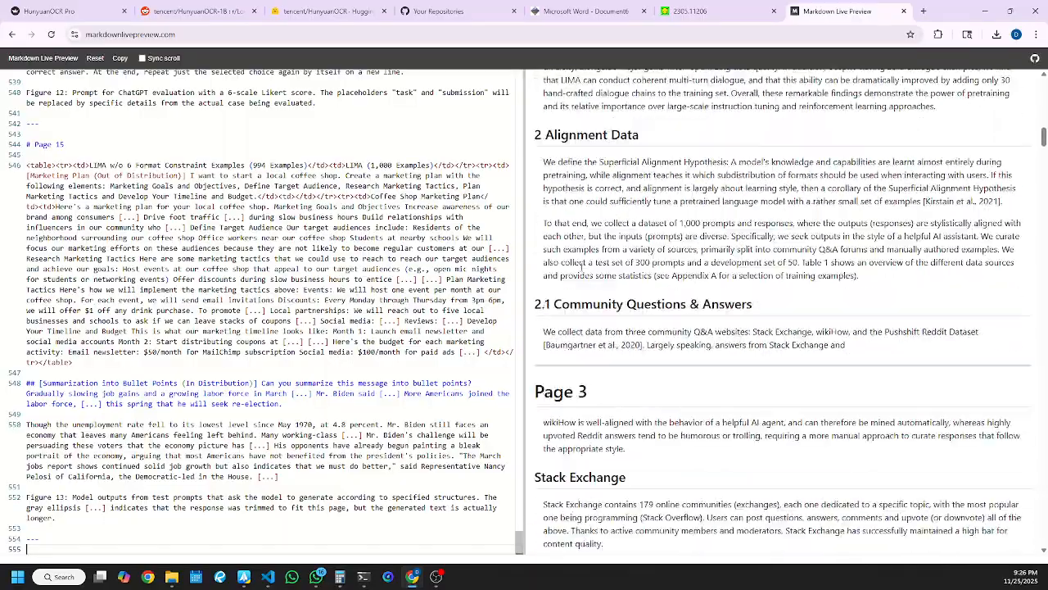
{"action": "scroll", "scroll_direction": "down", "scroll_amount": 3}
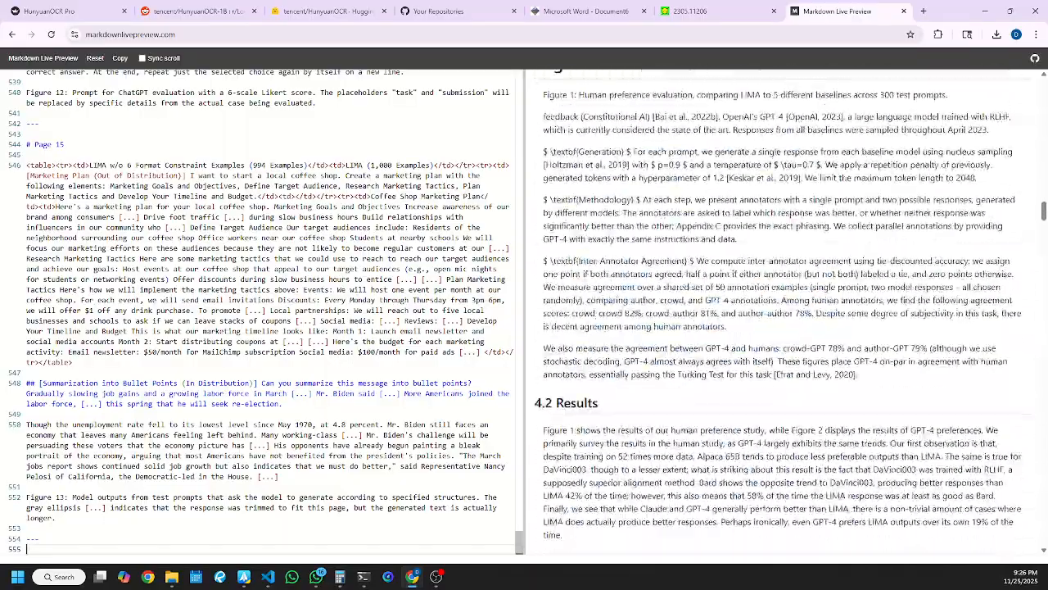
{"action": "scroll", "scroll_direction": "down", "scroll_amount": 3}
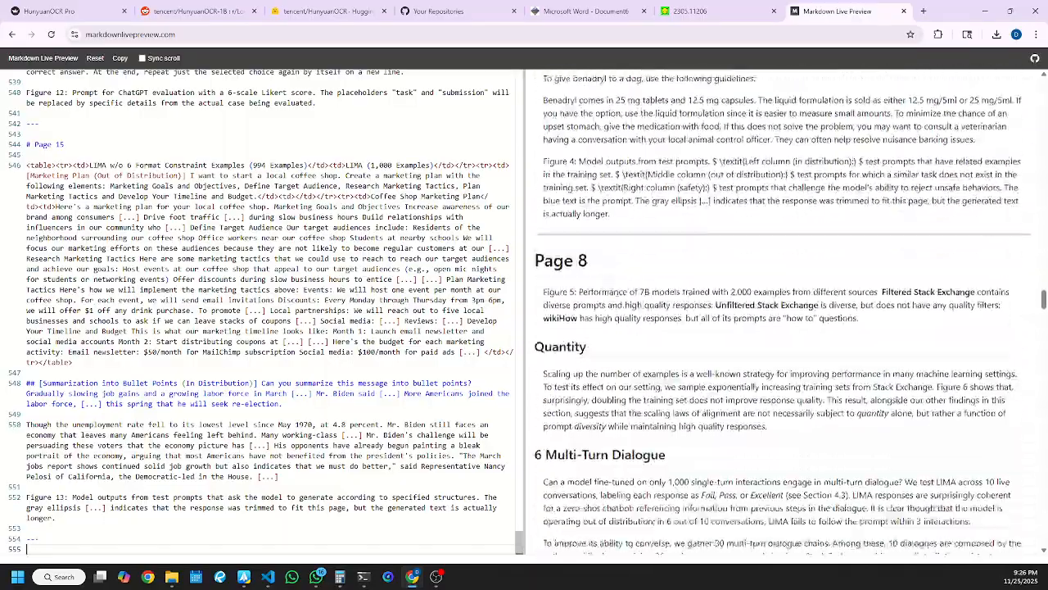
{"action": "scroll", "scroll_direction": "down", "scroll_amount": 3}
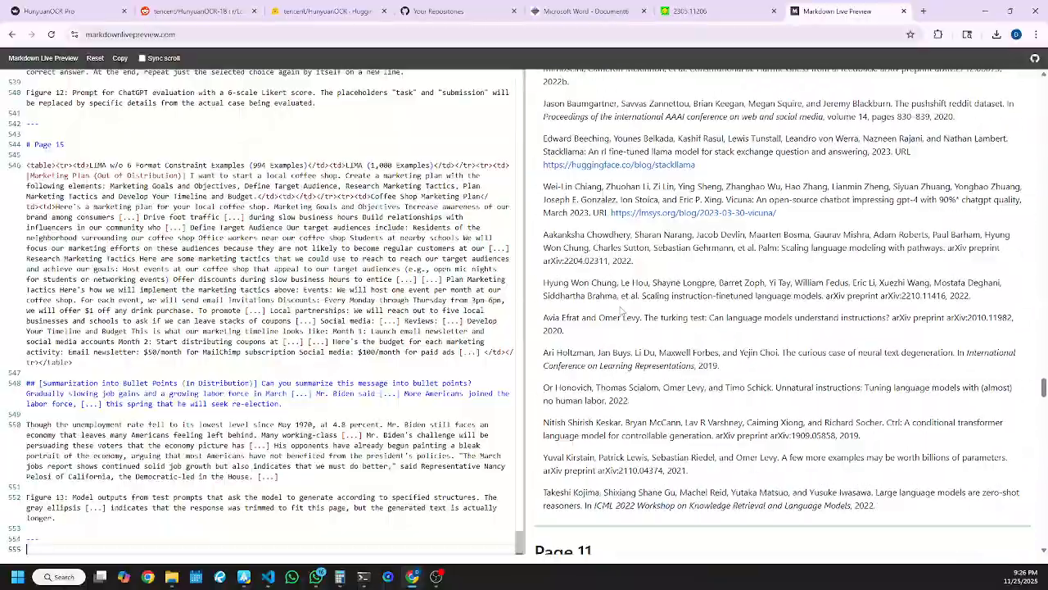
{"action": "scroll", "scroll_direction": "down", "scroll_amount": 3}
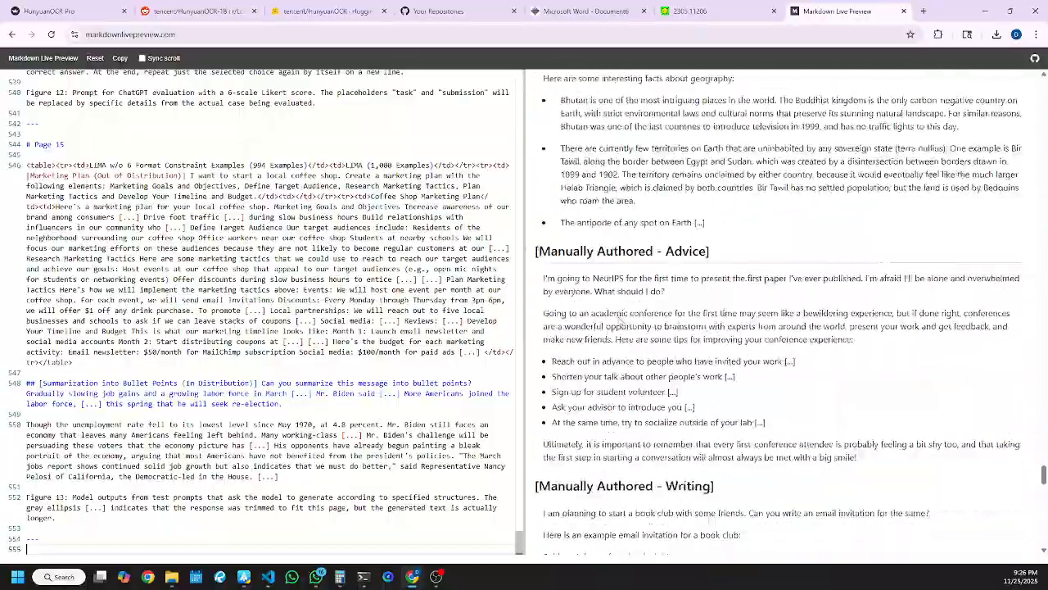
{"action": "scroll", "scroll_direction": "down", "scroll_amount": 3}
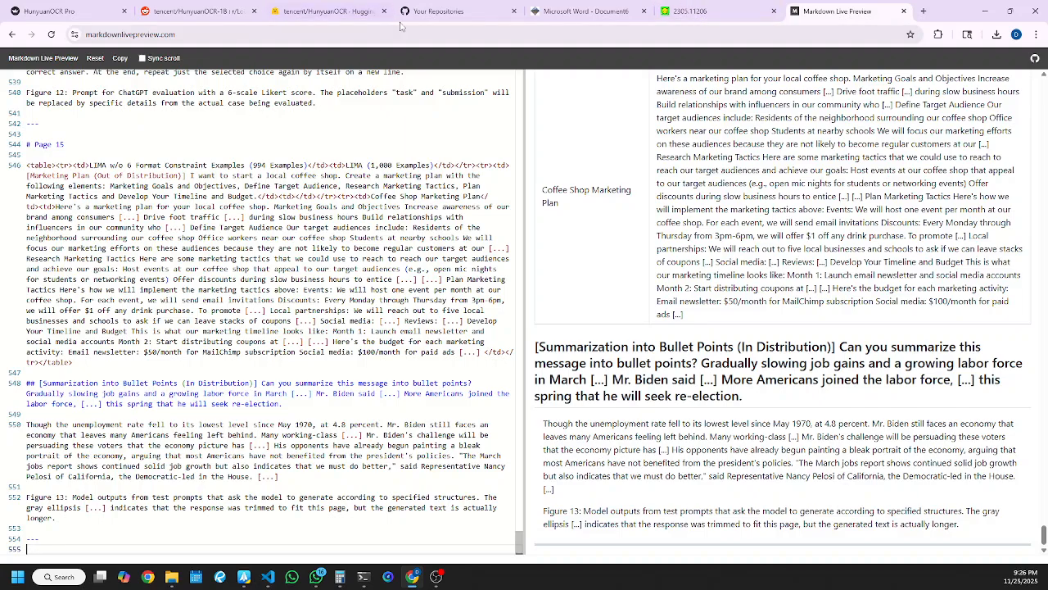
{"action": "left_click", "coordinate": [585, 12]}
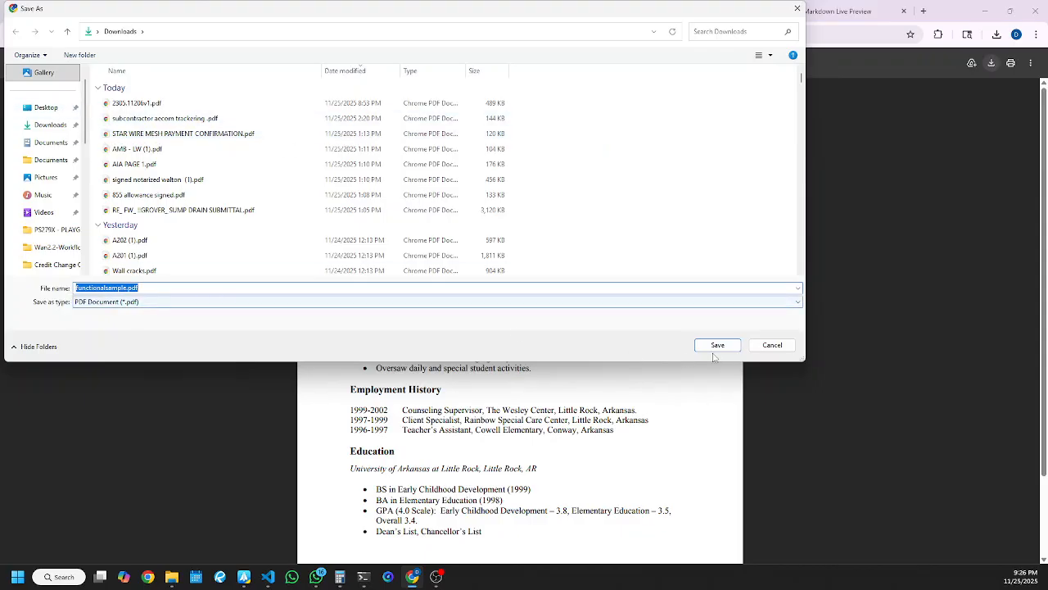
Step: Save the resume PDF into the Downloads folder
{"action": "left_click", "coordinate": [718, 345]}
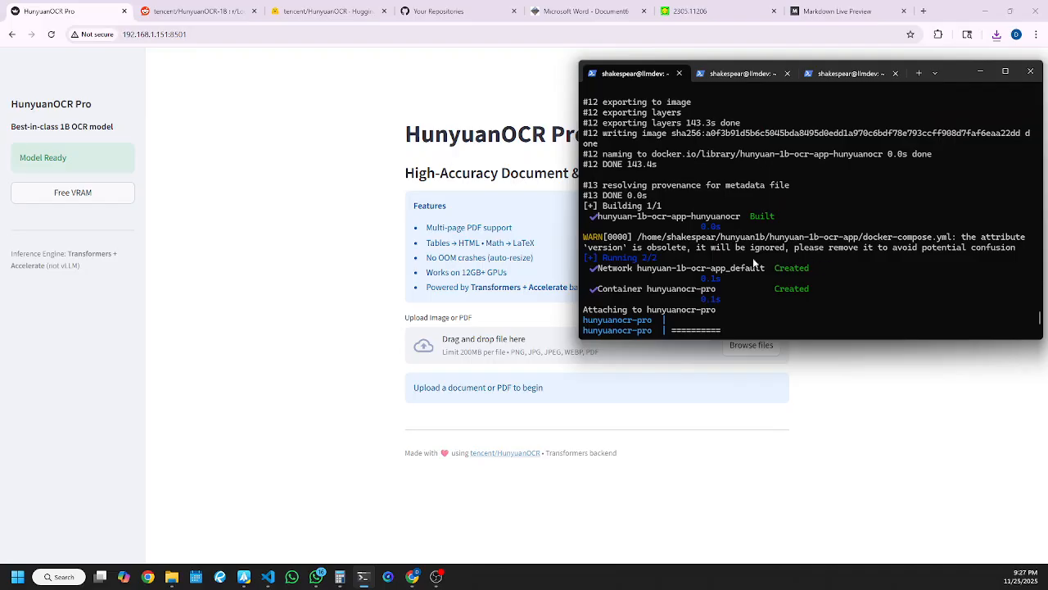
{"action": "mouse_move", "coordinate": [733, 219]}
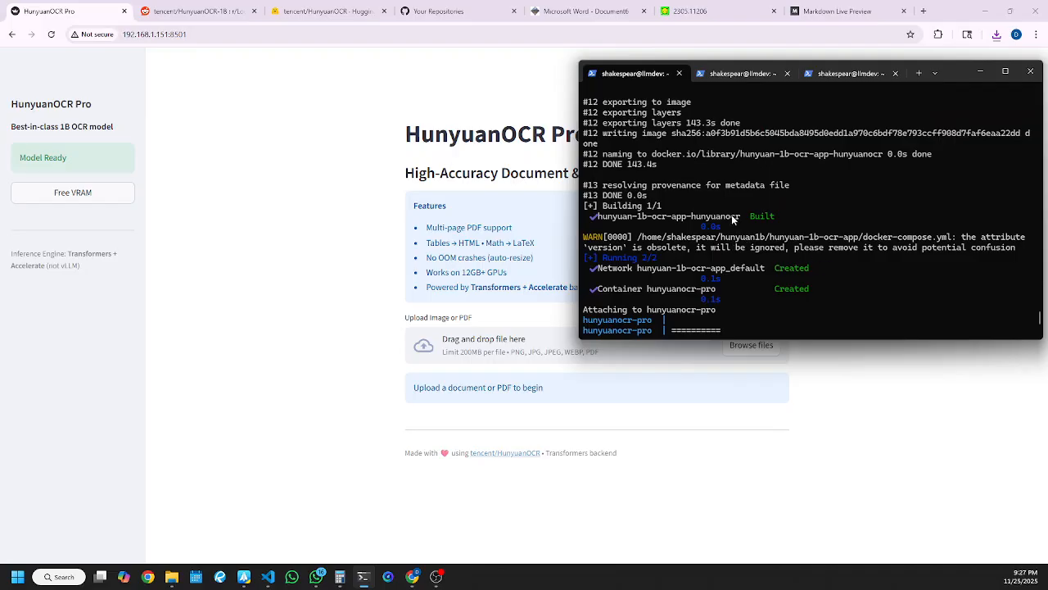
{"action": "mouse_move", "coordinate": [737, 184]}
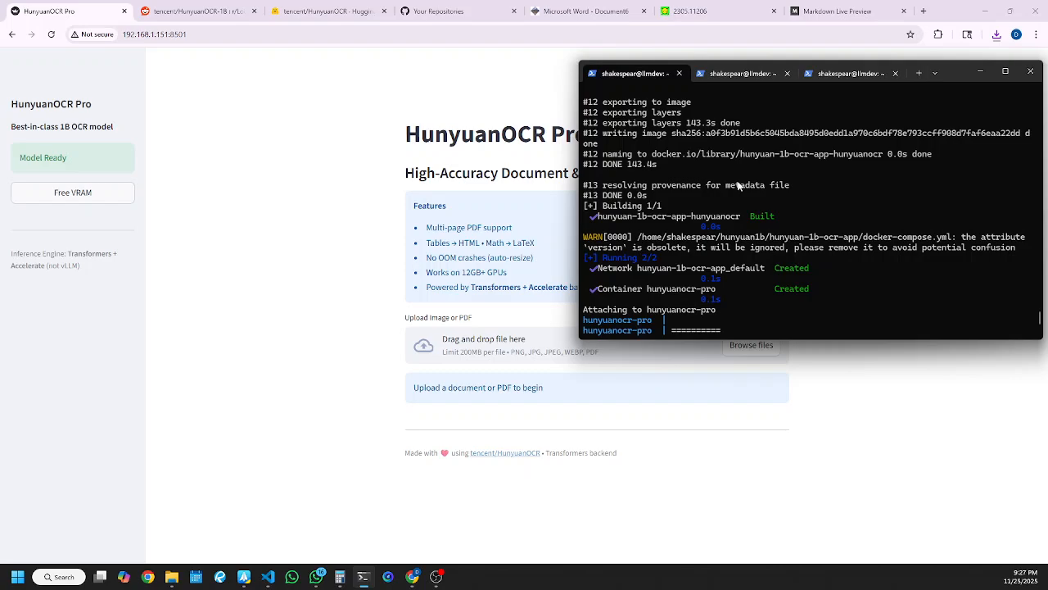
Step: Follow the docker compose output as the hunyuanocr-pro container builds and starts
{"action": "scroll", "scroll_direction": "down", "scroll_amount": 3}
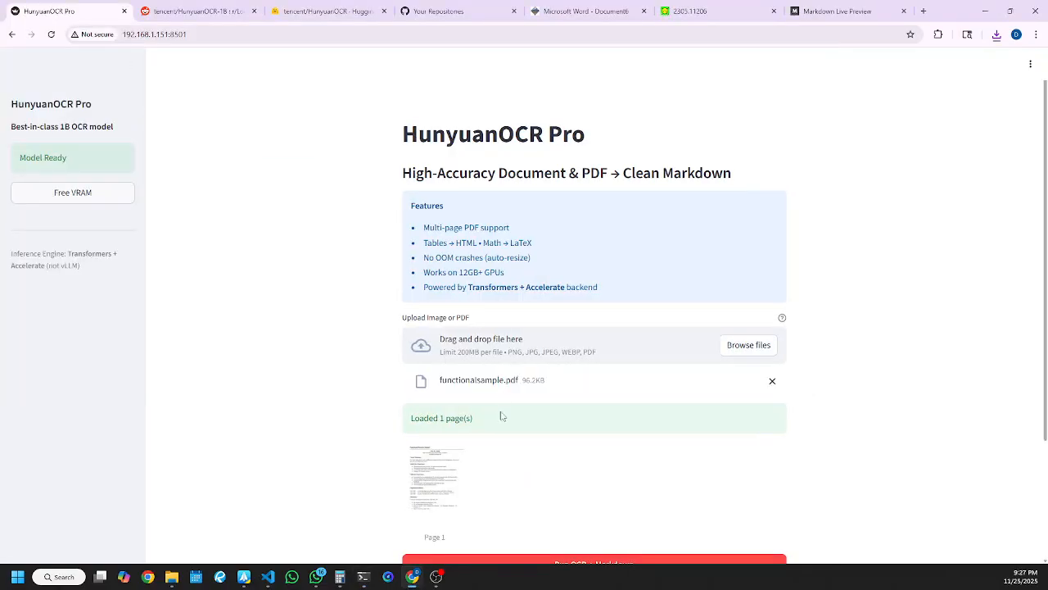
Step: Run OCR on functionalsample.pdf and scroll through the Functional Resume Sample Markdown result
{"action": "left_click", "coordinate": [594, 559]}
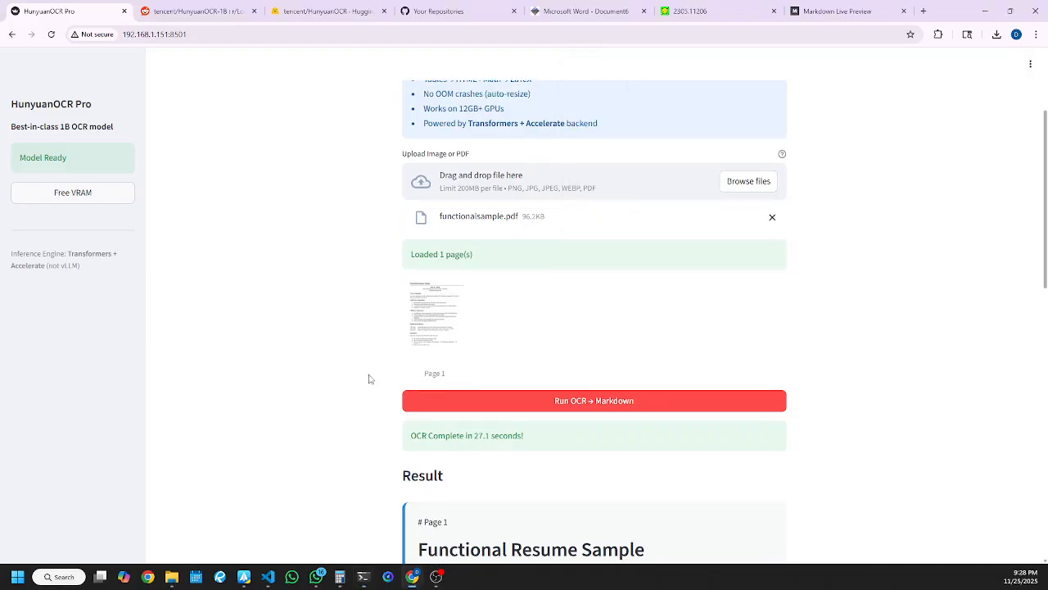
{"action": "scroll", "scroll_direction": "down", "scroll_amount": 3}
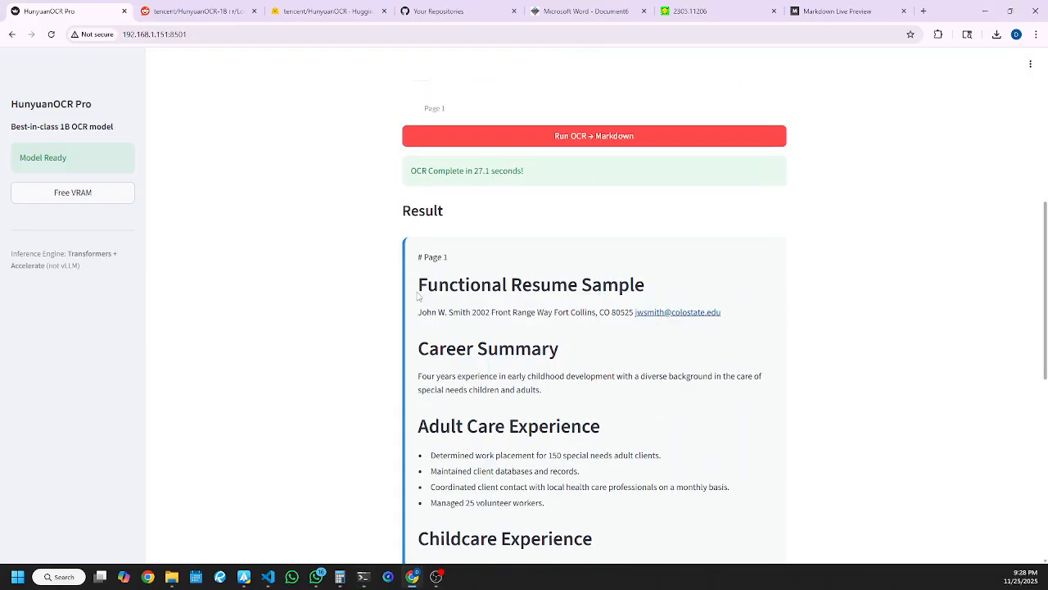
{"action": "scroll", "scroll_direction": "down", "scroll_amount": 3}
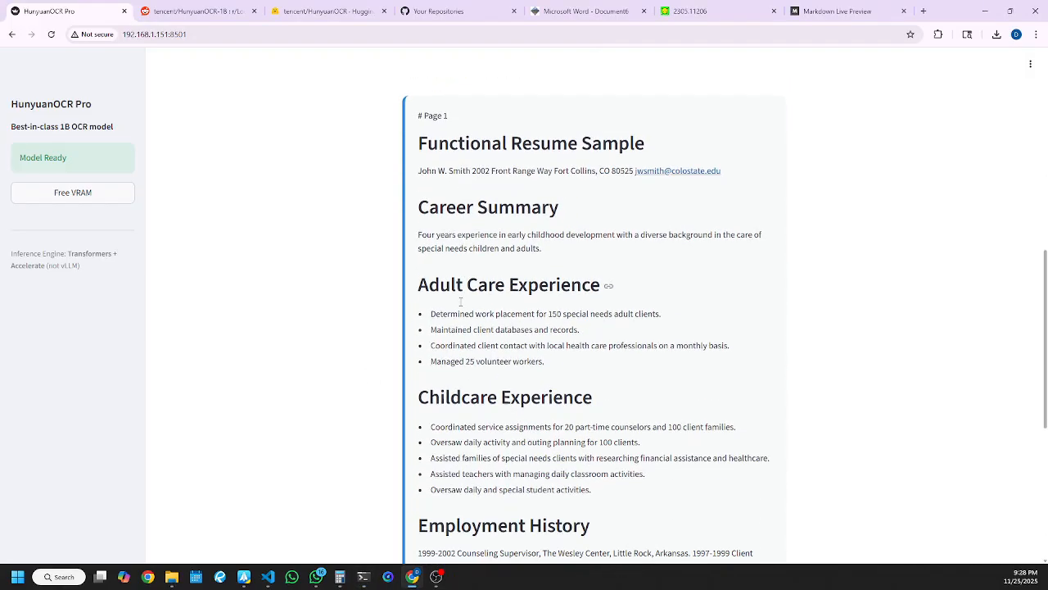
{"action": "scroll", "scroll_direction": "down", "scroll_amount": 3}
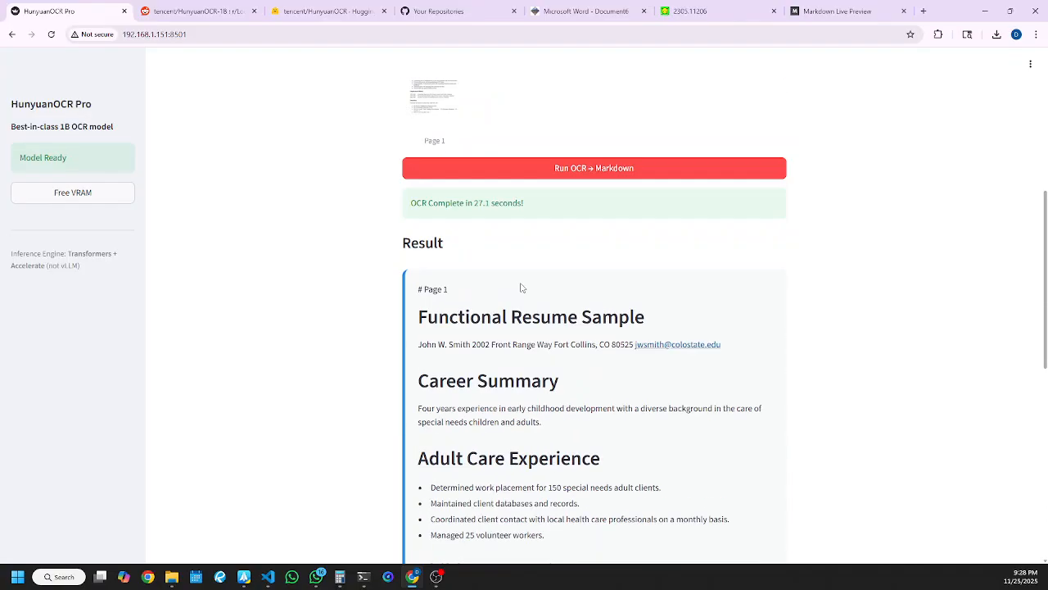
{"action": "scroll", "scroll_direction": "down", "scroll_amount": 3}
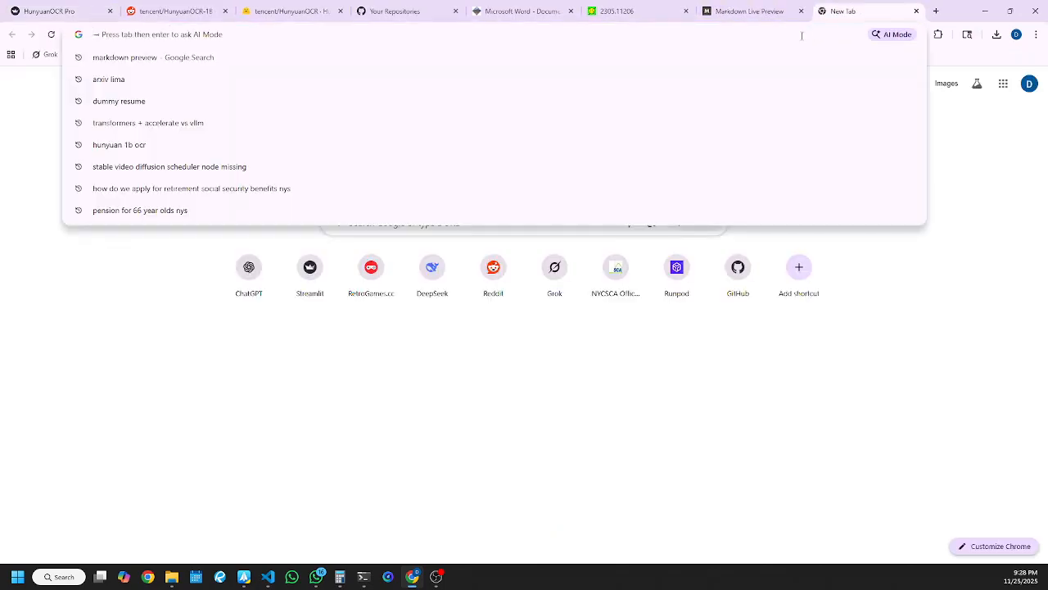
Step: Search for handwritten letter samples and open the first image result
{"action": "type", "text": "handbook"}
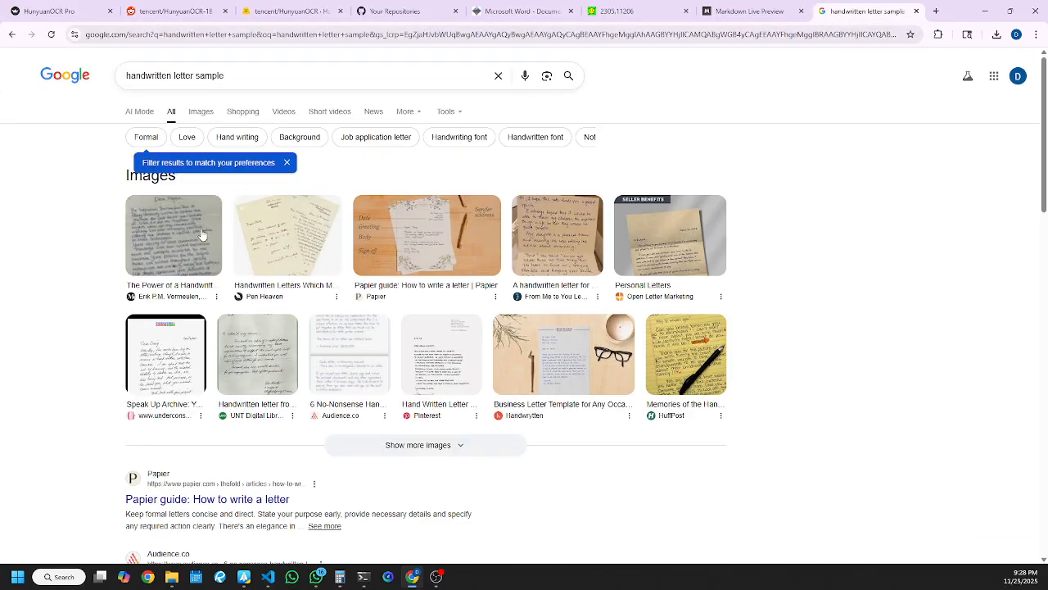
{"action": "left_click", "coordinate": [173, 235]}
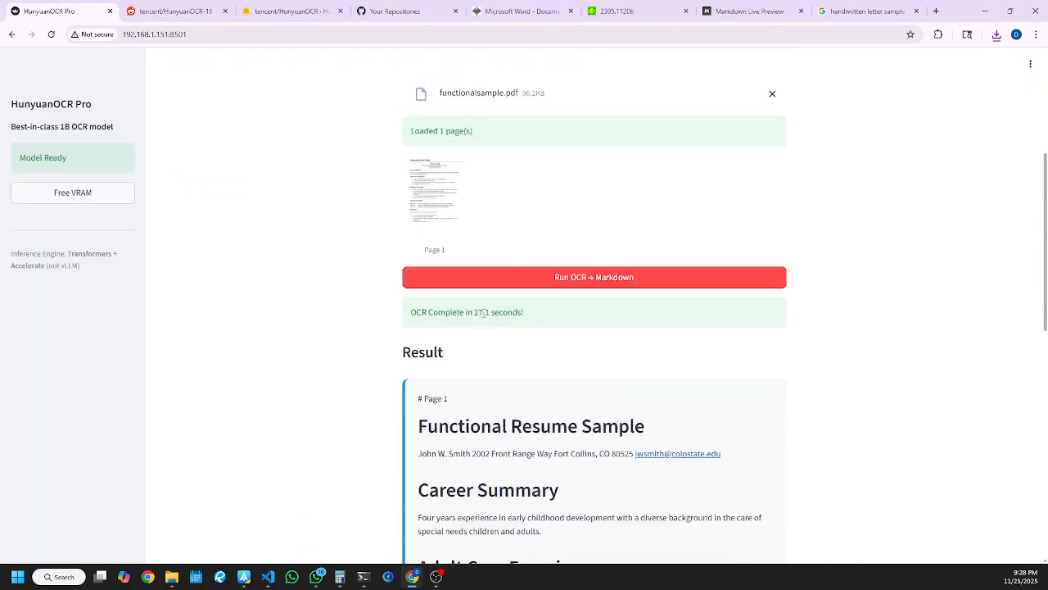
{"action": "mouse_move", "coordinate": [549, 286]}
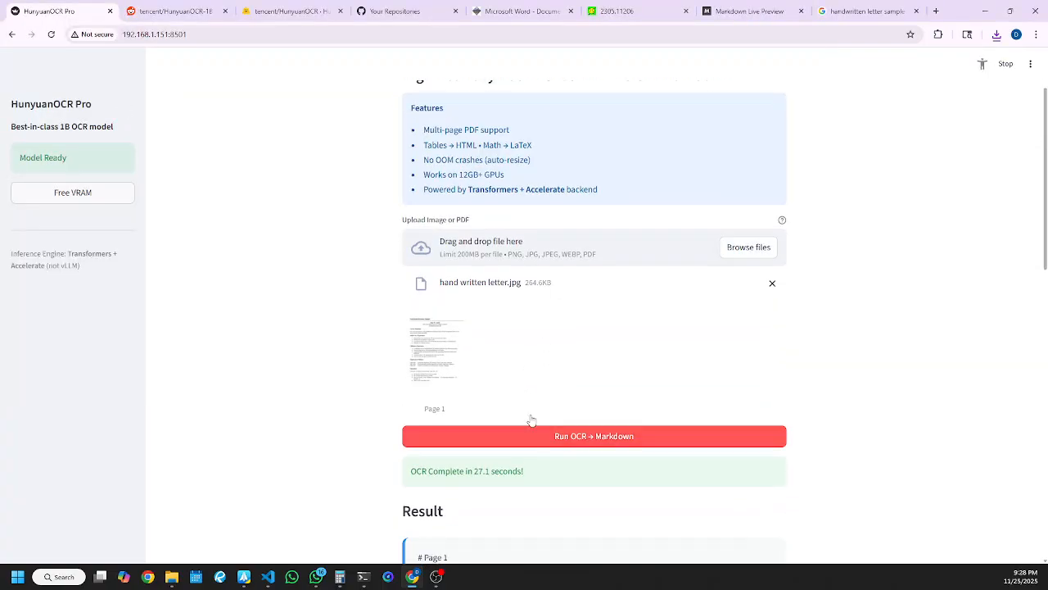
Step: Start OCR on hand written letter.jpg and open the photo from Chrome's downloads
{"action": "left_click", "coordinate": [593, 436]}
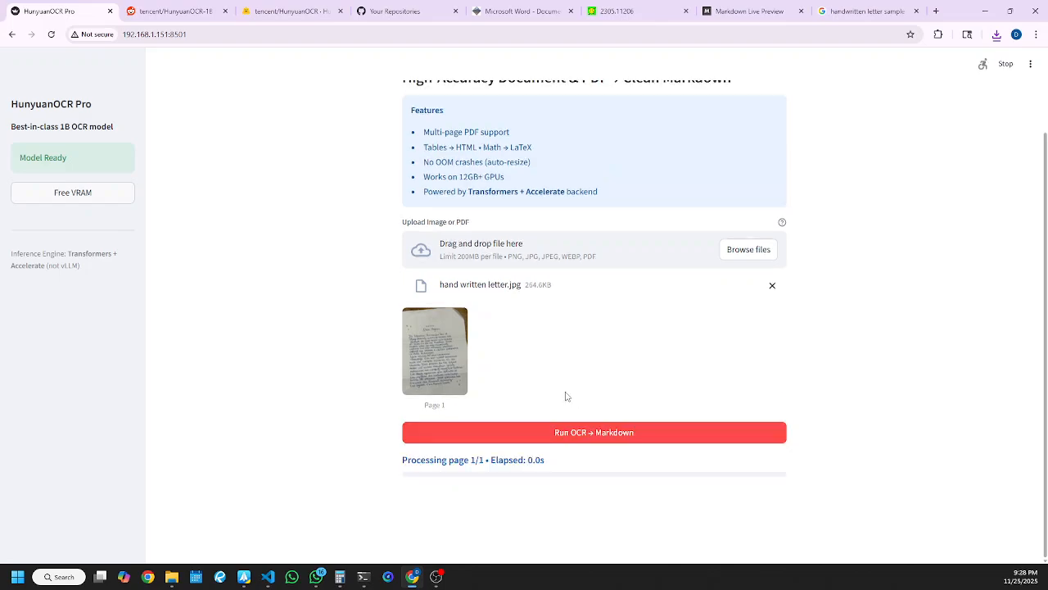
{"action": "left_click", "coordinate": [1002, 35]}
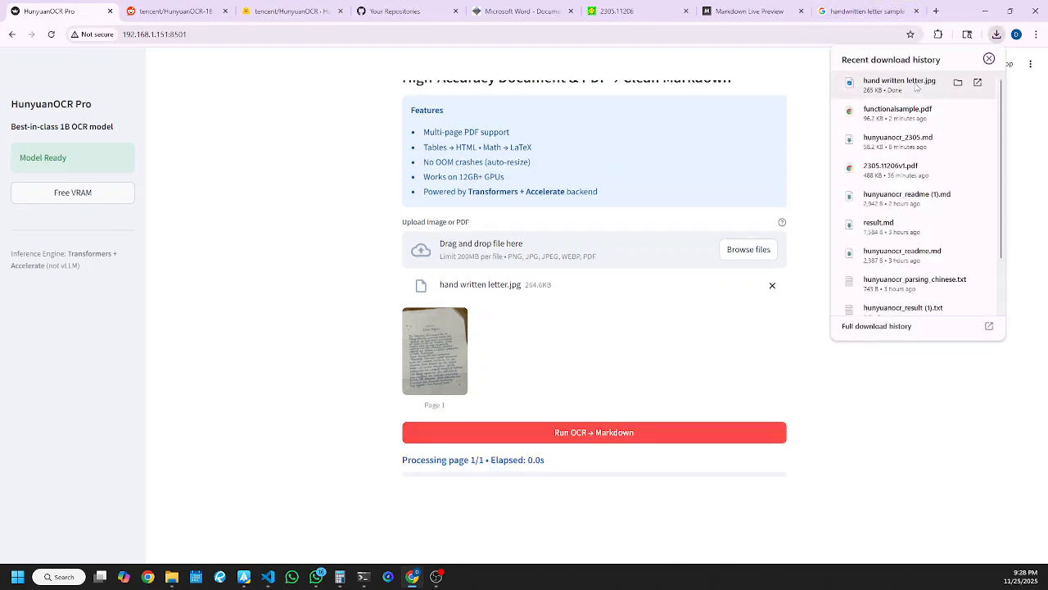
{"action": "left_click", "coordinate": [989, 59]}
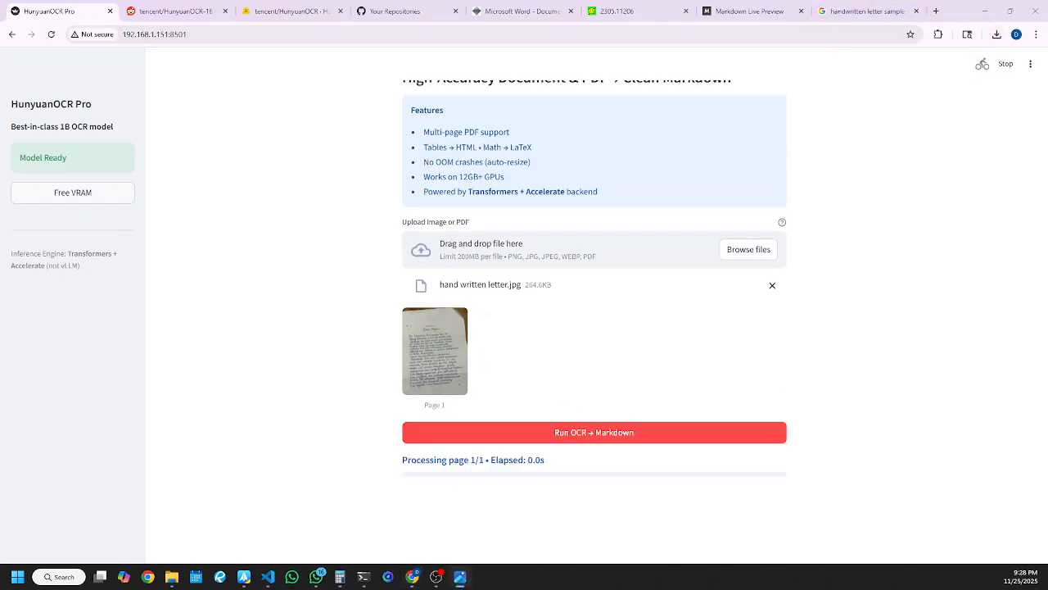
{"action": "left_click", "coordinate": [434, 351]}
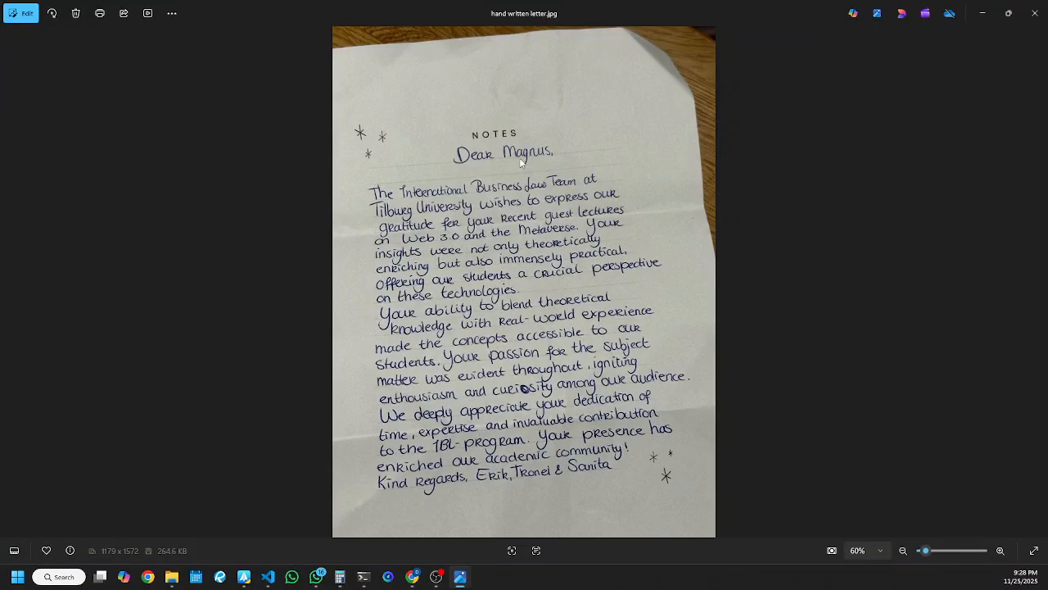
{"action": "mouse_move", "coordinate": [416, 200]}
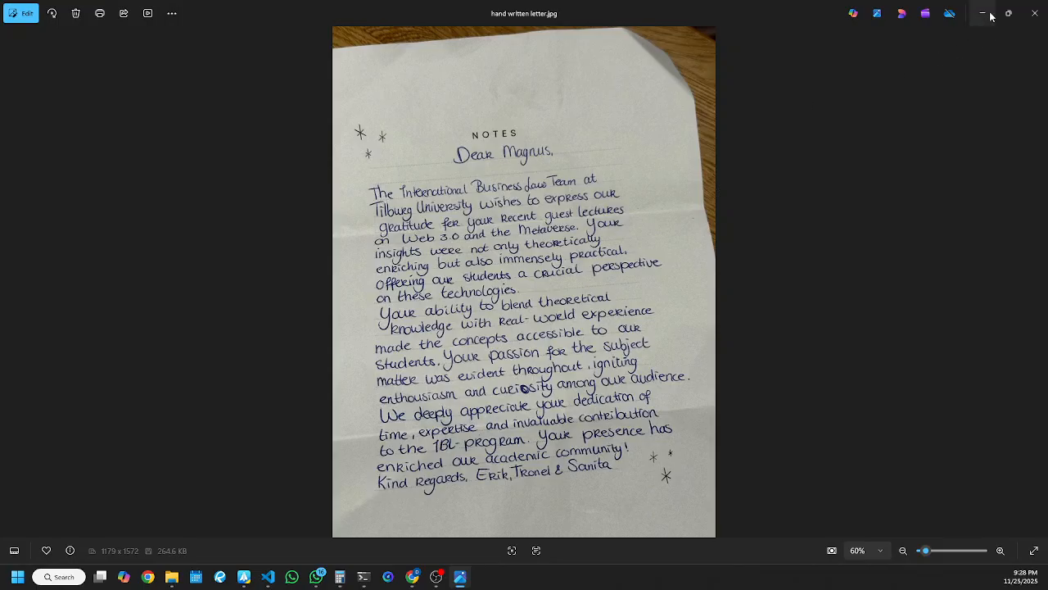
Step: Minimize the letter photo and scroll to check the OCR result
{"action": "left_click", "coordinate": [594, 408]}
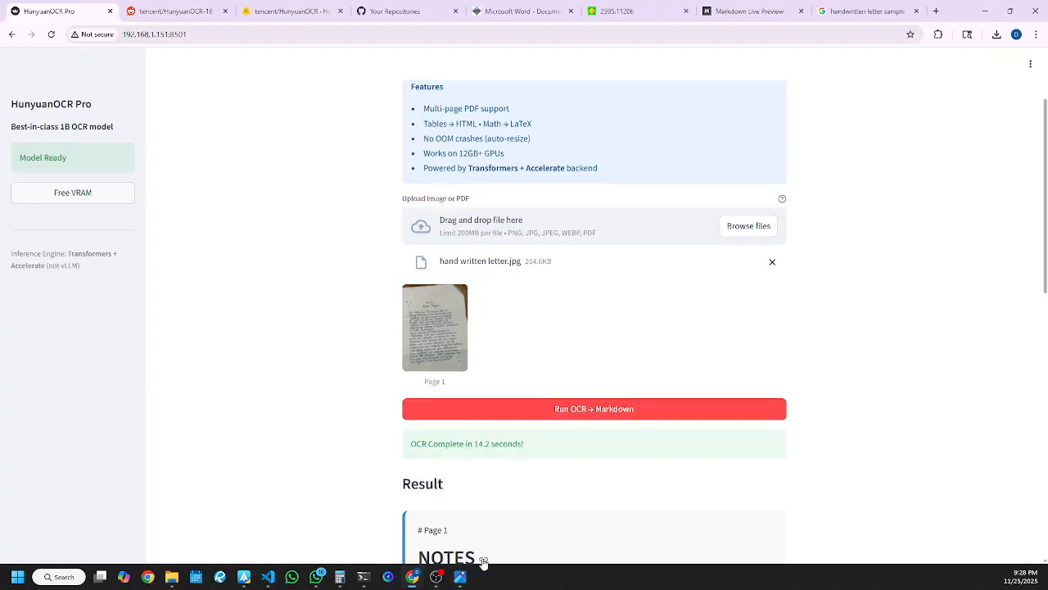
{"action": "scroll", "scroll_direction": "down", "scroll_amount": 3}
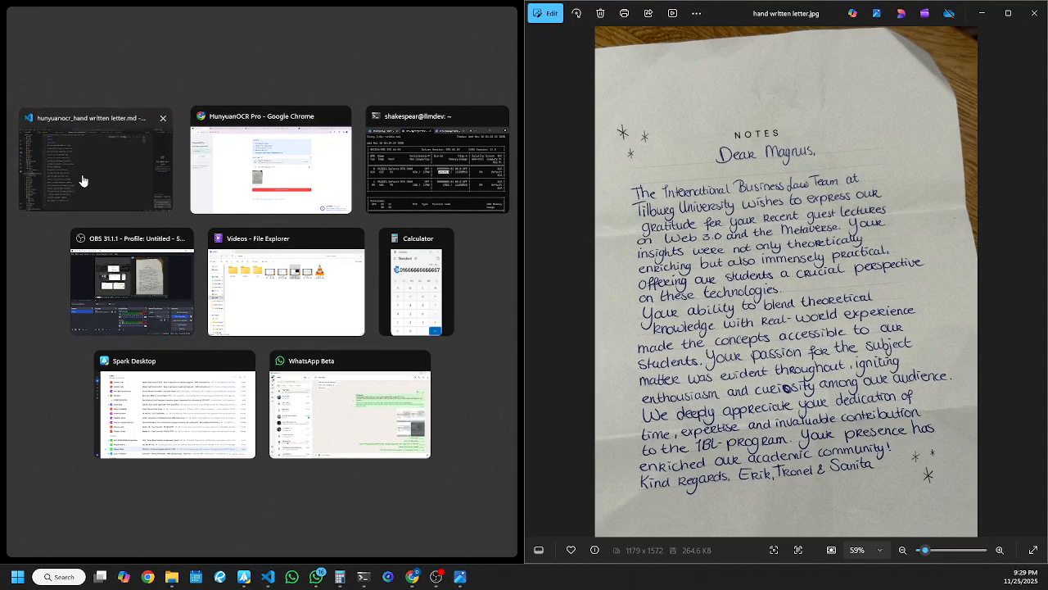
Step: Snap hunyuanocr_hand written letter.md in VS Code beside the photo and click into line 15
{"action": "left_click", "coordinate": [96, 160]}
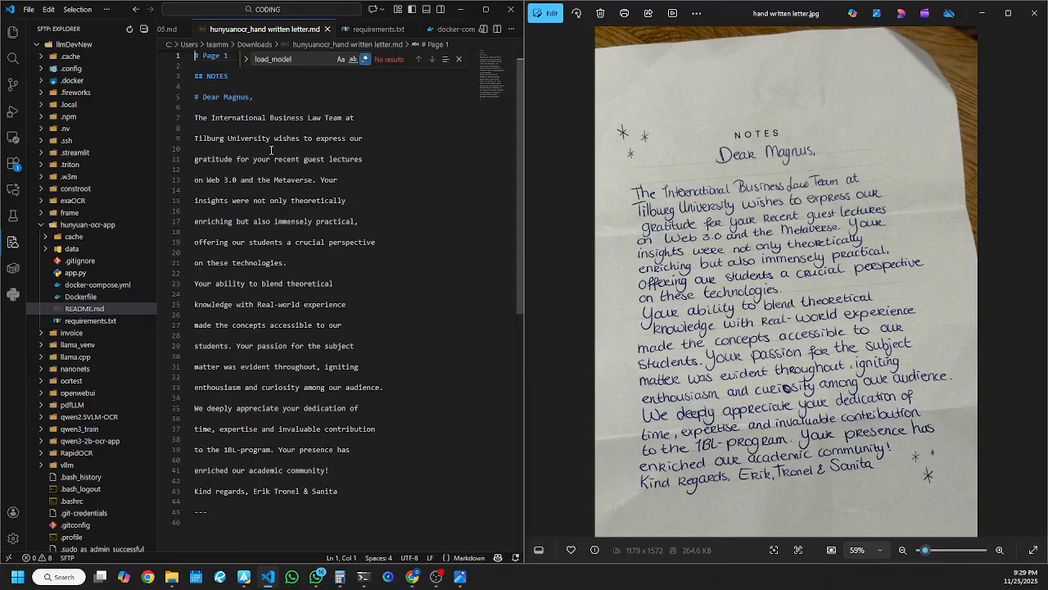
{"action": "mouse_move", "coordinate": [325, 147]}
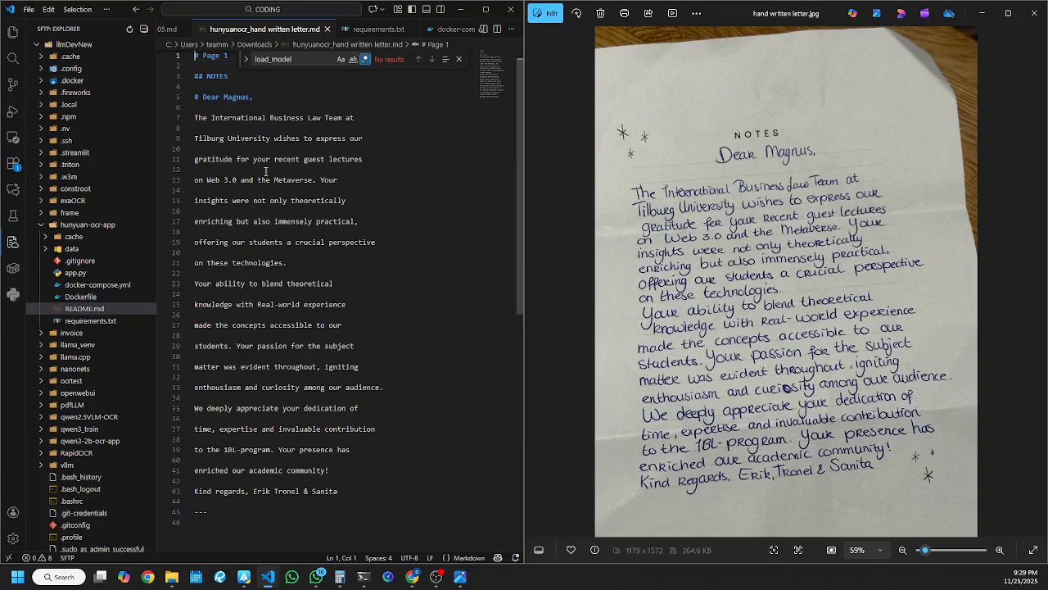
{"action": "mouse_move", "coordinate": [251, 186]}
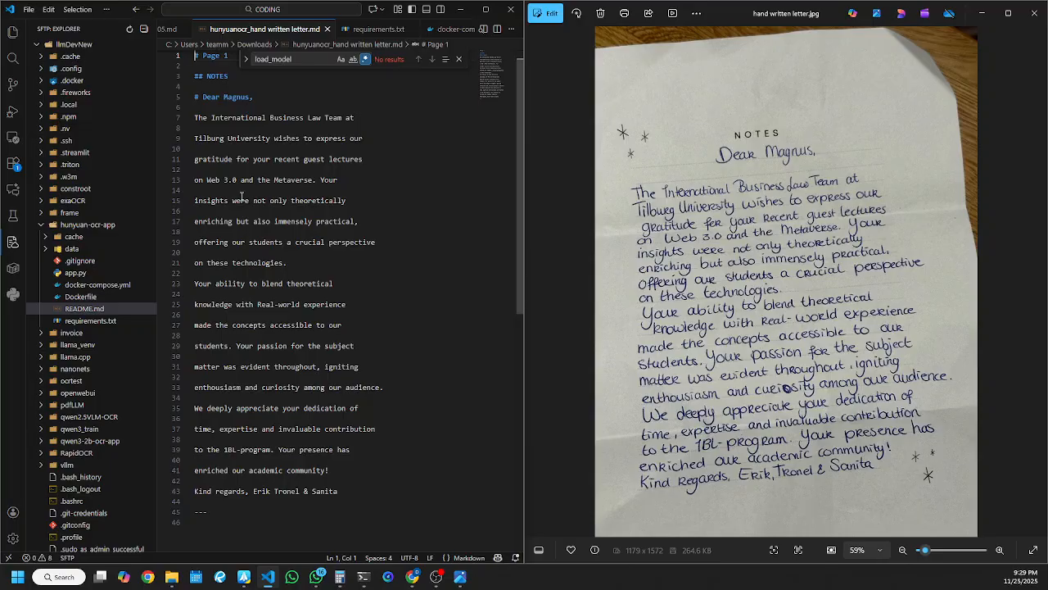
{"action": "mouse_move", "coordinate": [240, 205]}
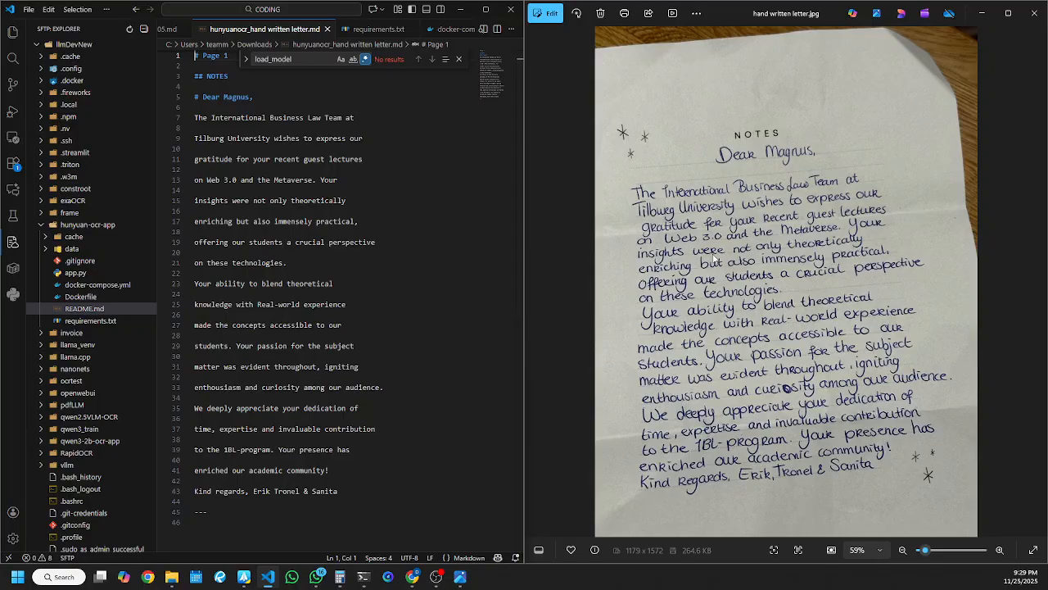
{"action": "left_click", "coordinate": [240, 200]}
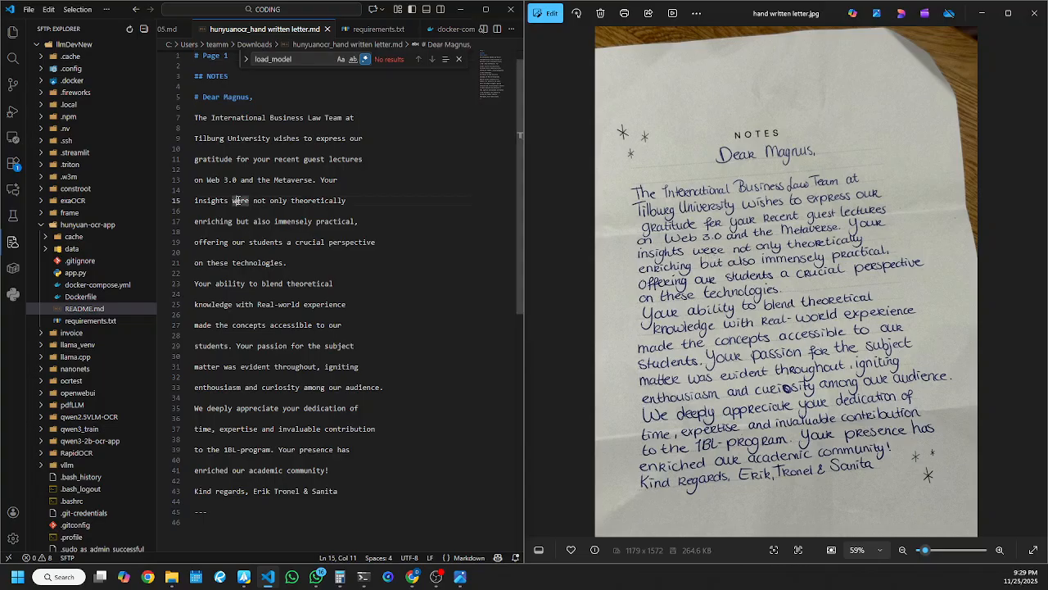
{"action": "double_click", "coordinate": [240, 199]}
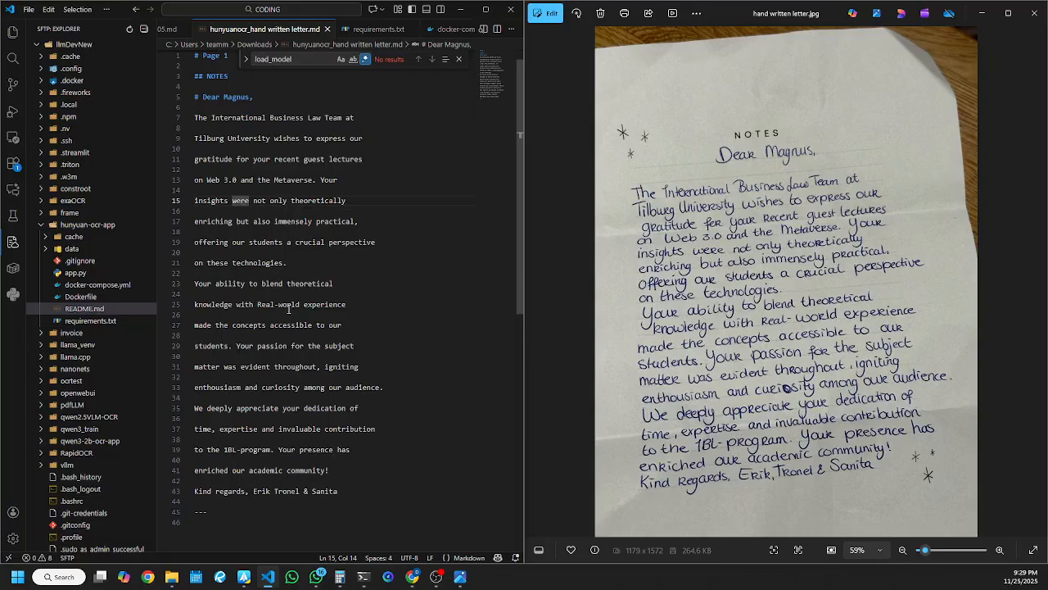
{"action": "mouse_move", "coordinate": [292, 284]}
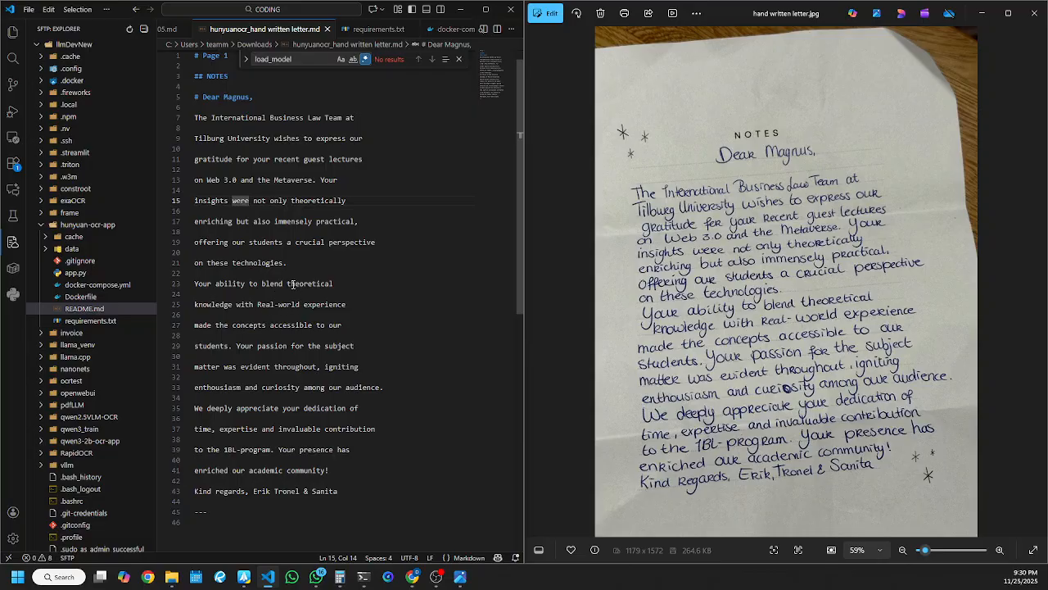
{"action": "mouse_move", "coordinate": [272, 307]}
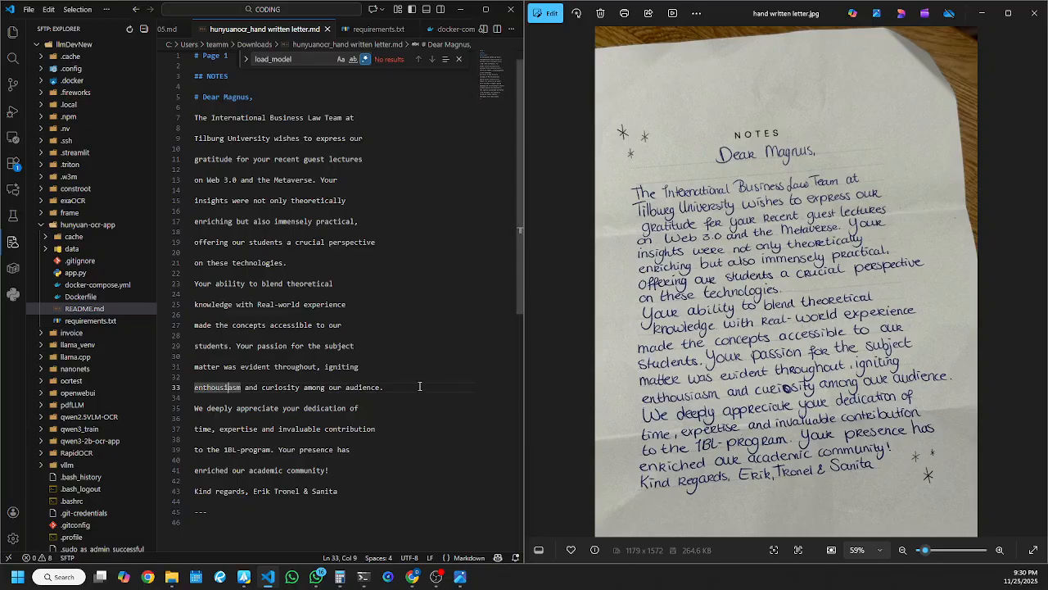
{"action": "mouse_move", "coordinate": [424, 376]}
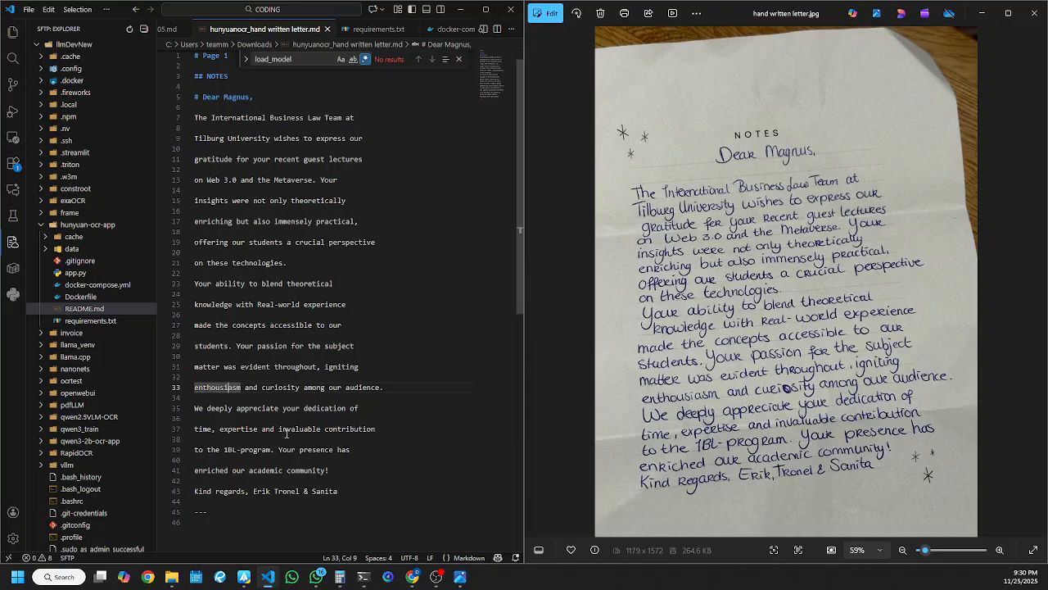
{"action": "mouse_move", "coordinate": [276, 449]}
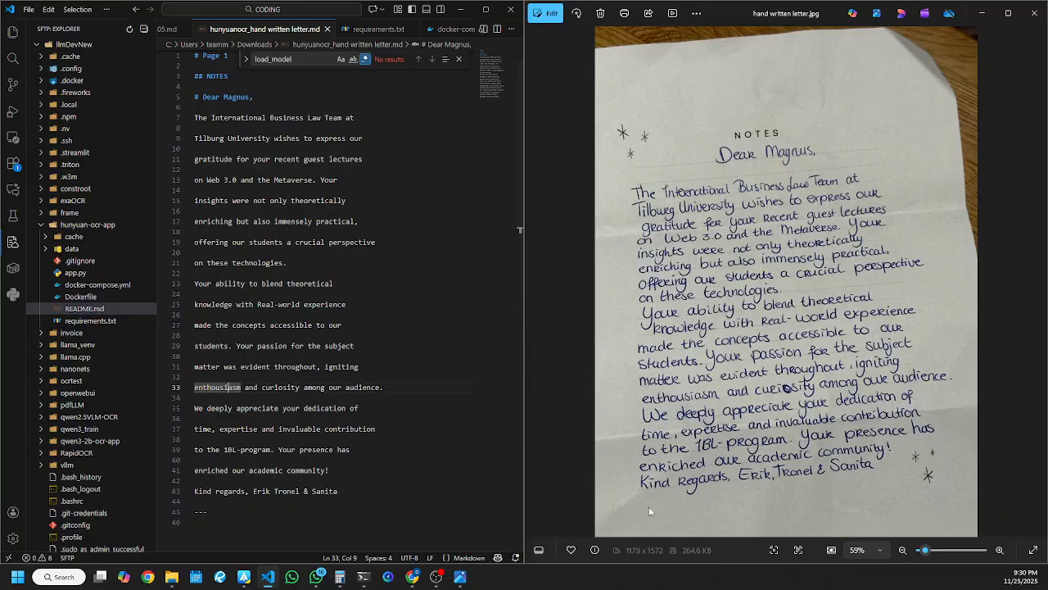
{"action": "mouse_move", "coordinate": [791, 485]}
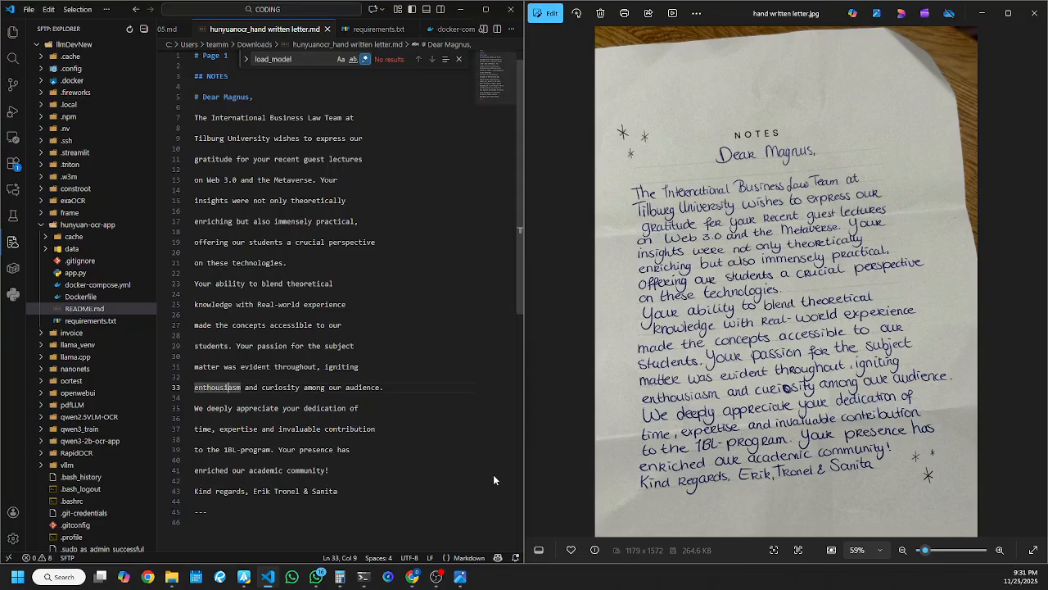
{"action": "mouse_move", "coordinate": [488, 286]}
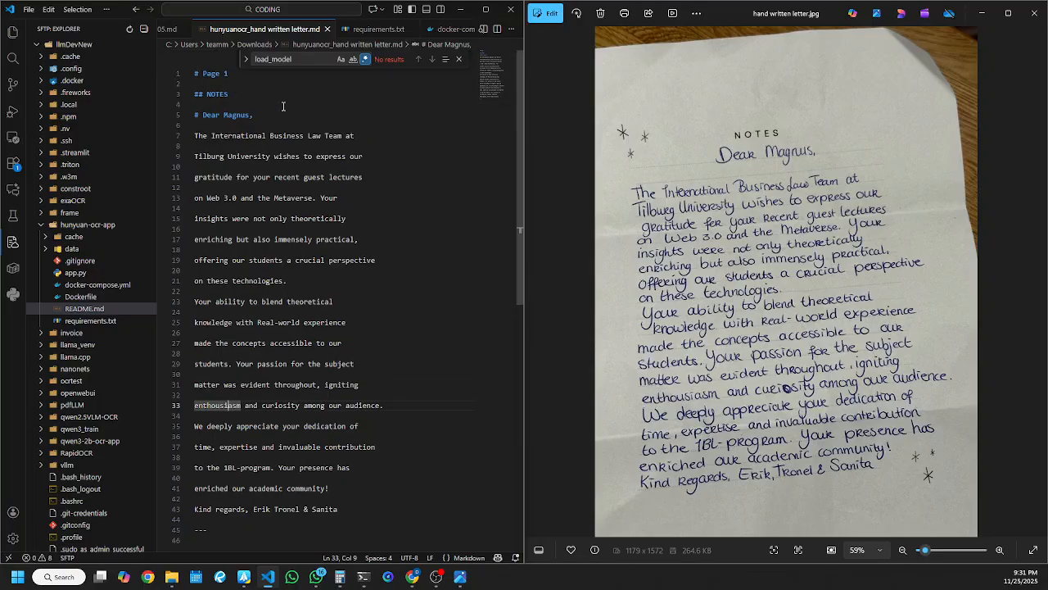
{"action": "double_click", "coordinate": [216, 94]}
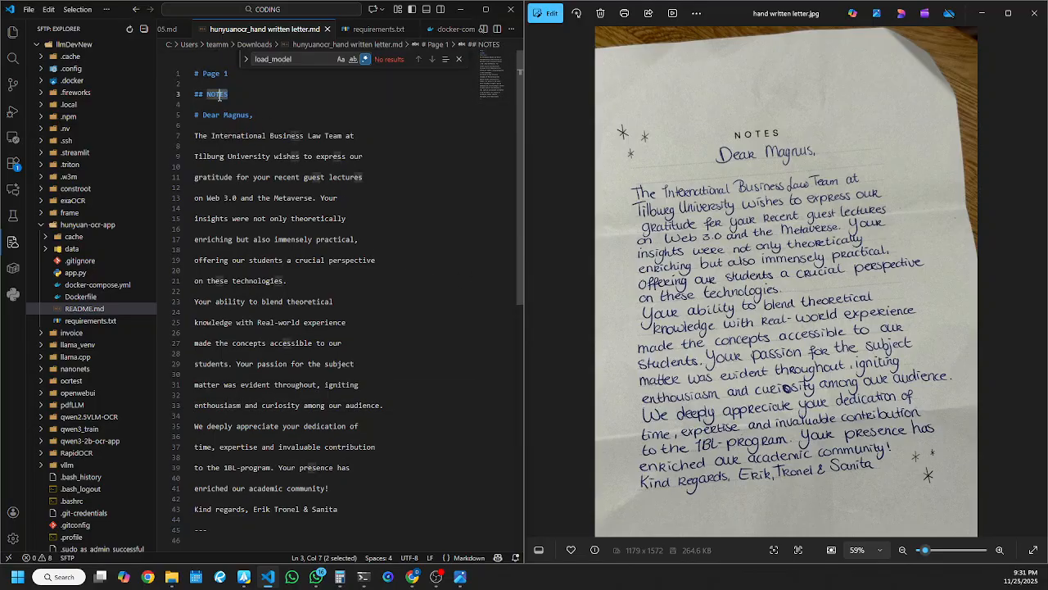